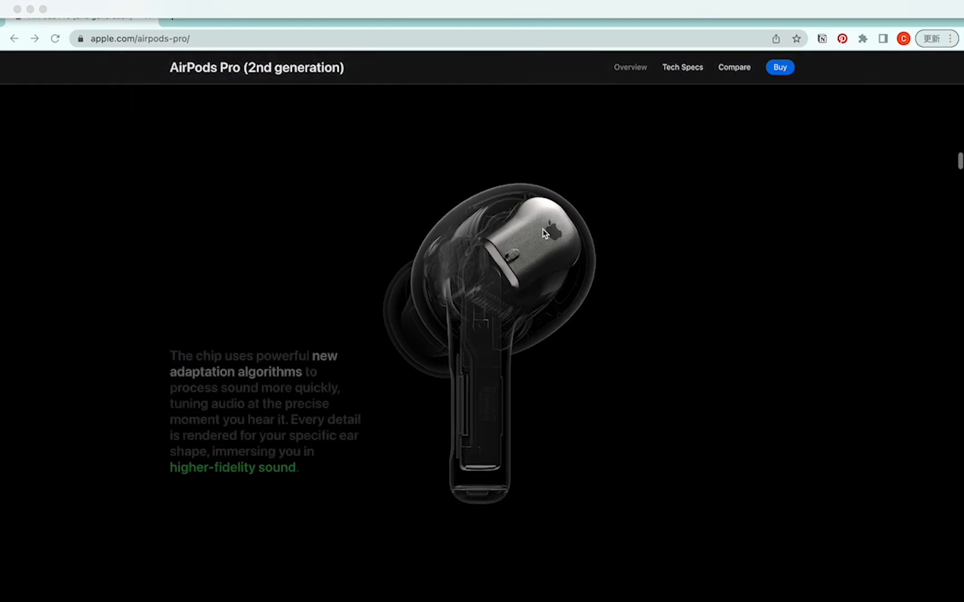
Draw a 980-wide container, set its height to 100vh and centre it horizontally.
scroll(down, 3)
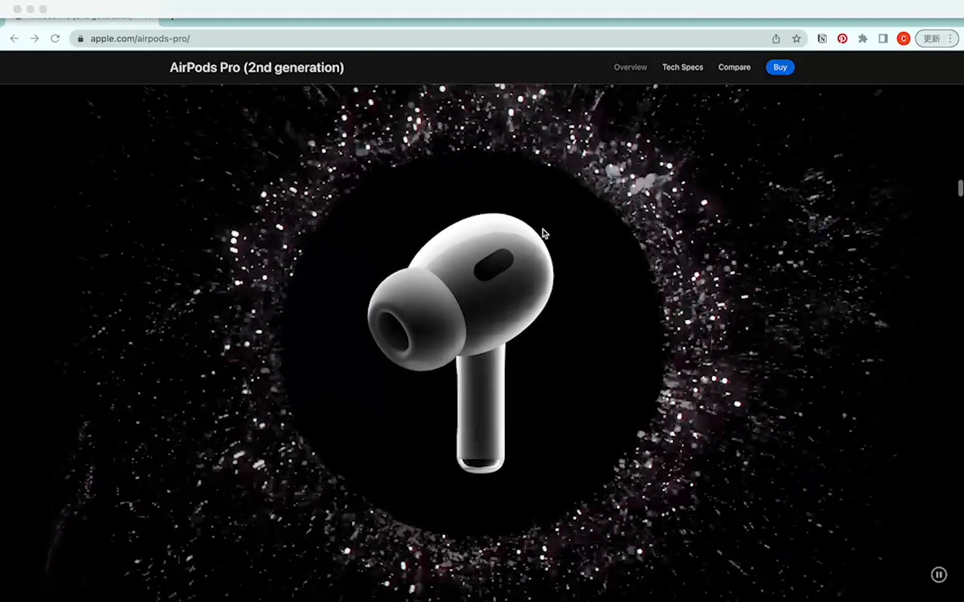
scroll(down, 3)
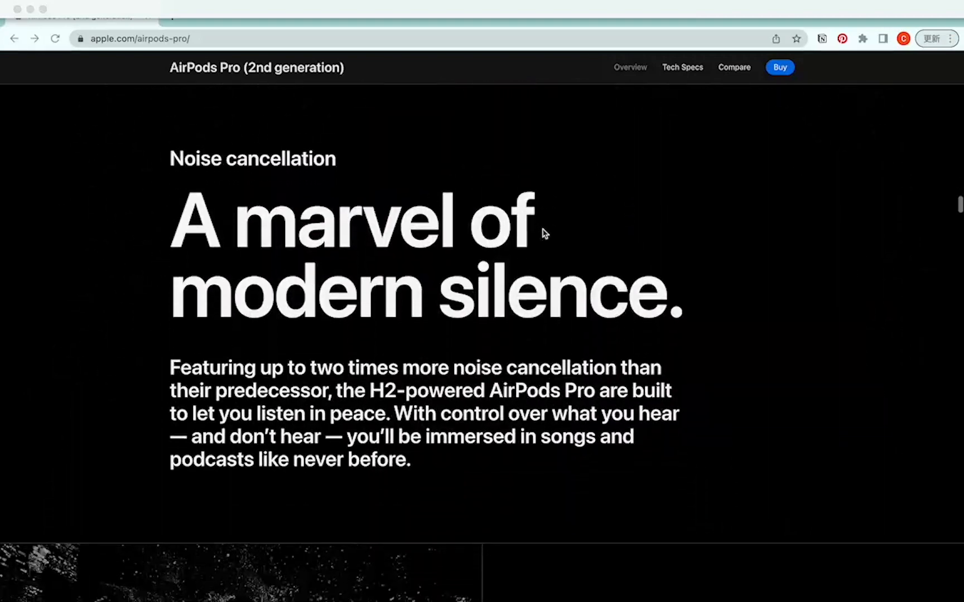
scroll(down, 3)
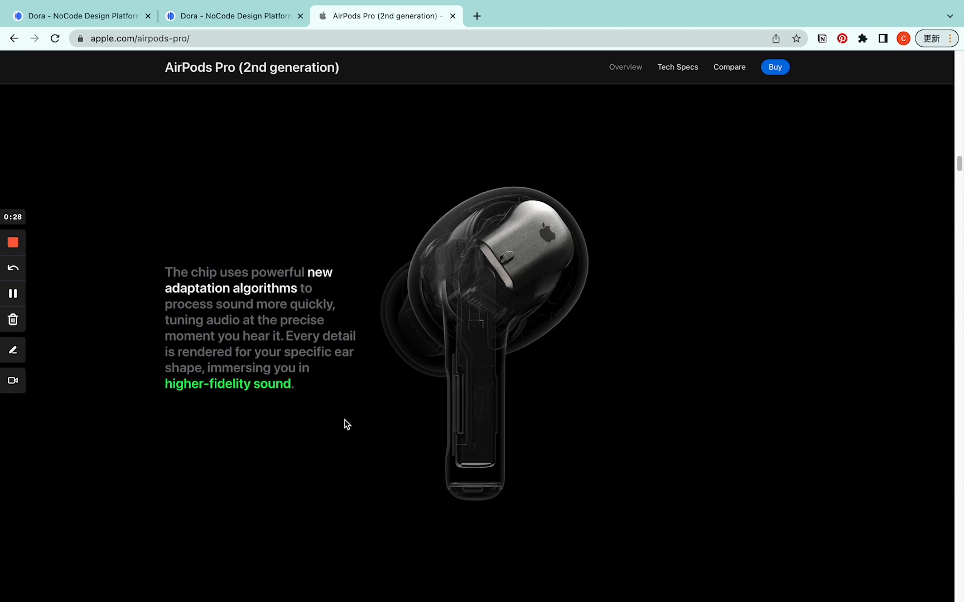
scroll(down, 3)
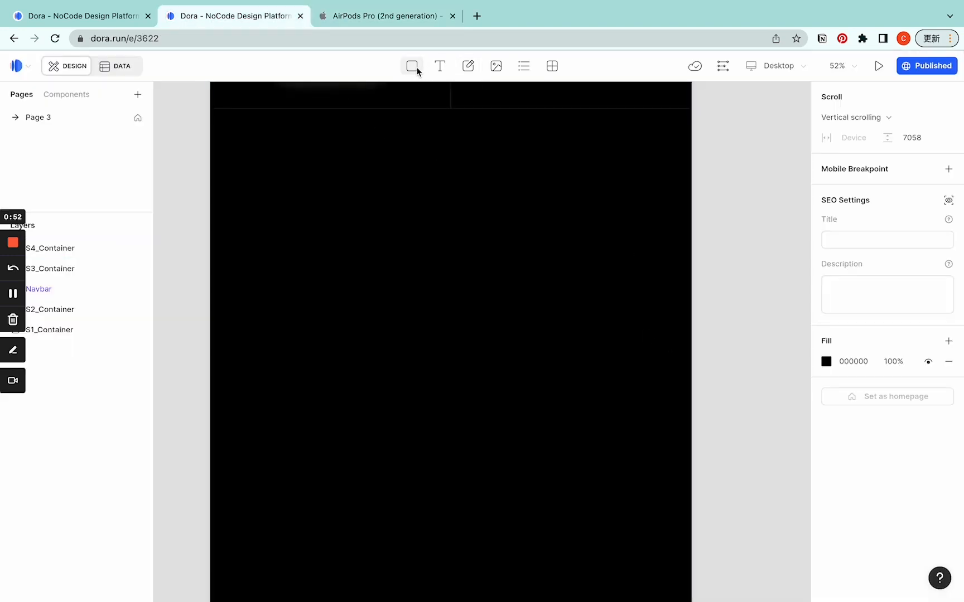
drag(336, 198, 511, 370)
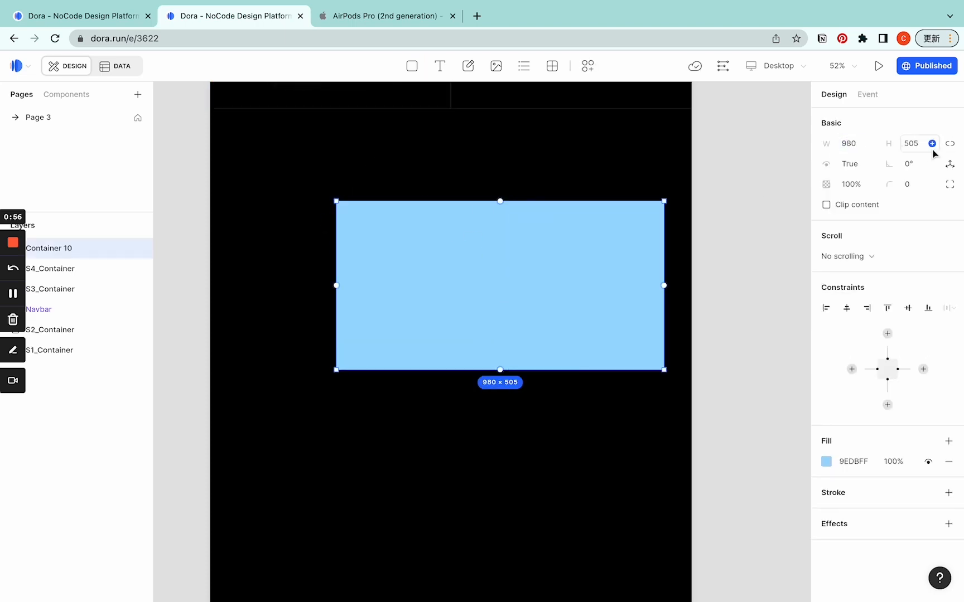
text(100vh)
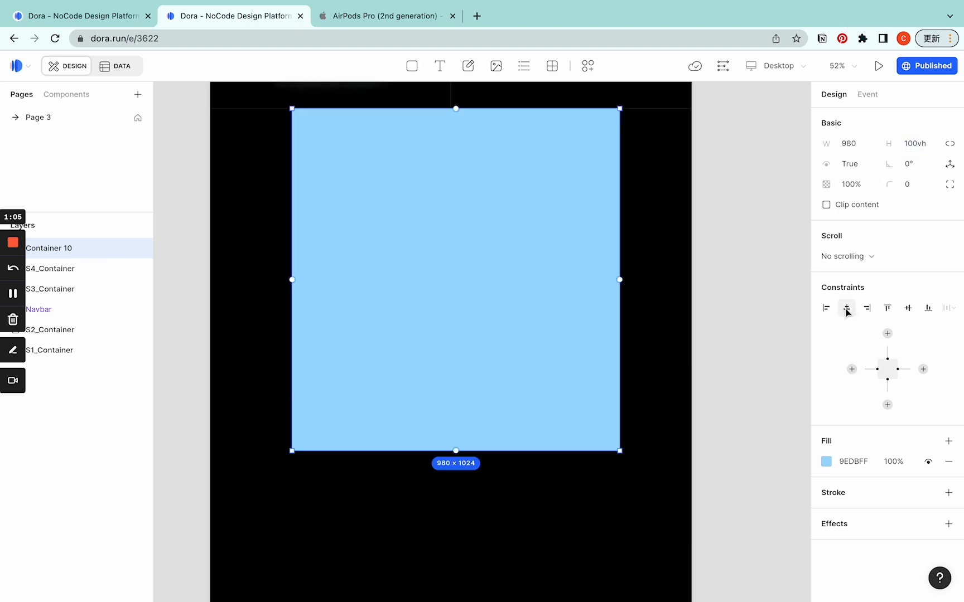
click(846, 308)
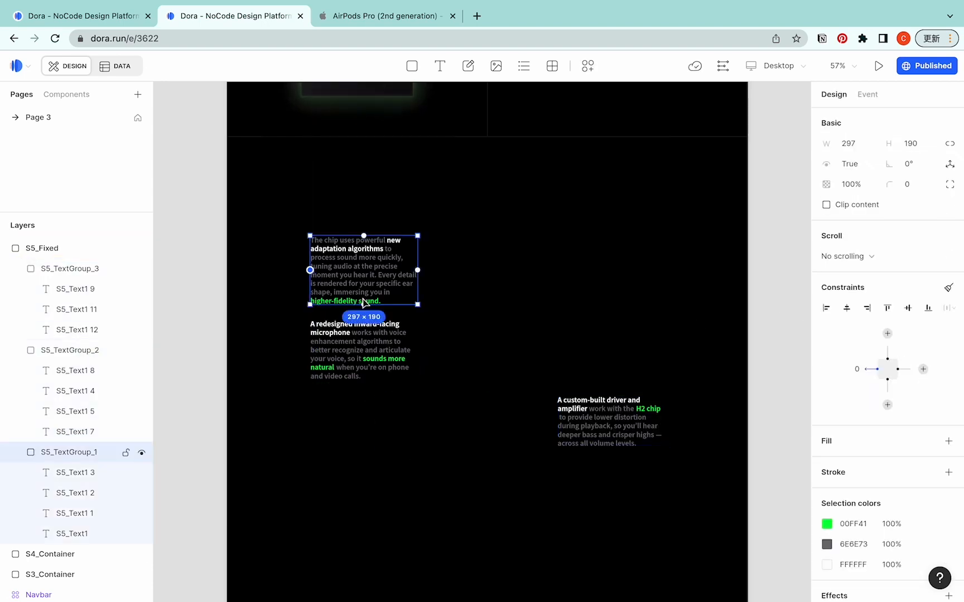
Move the chip text group above the microphone paragraph and the driver group lower right inside S5_Fixed.
drag(364, 310, 488, 508)
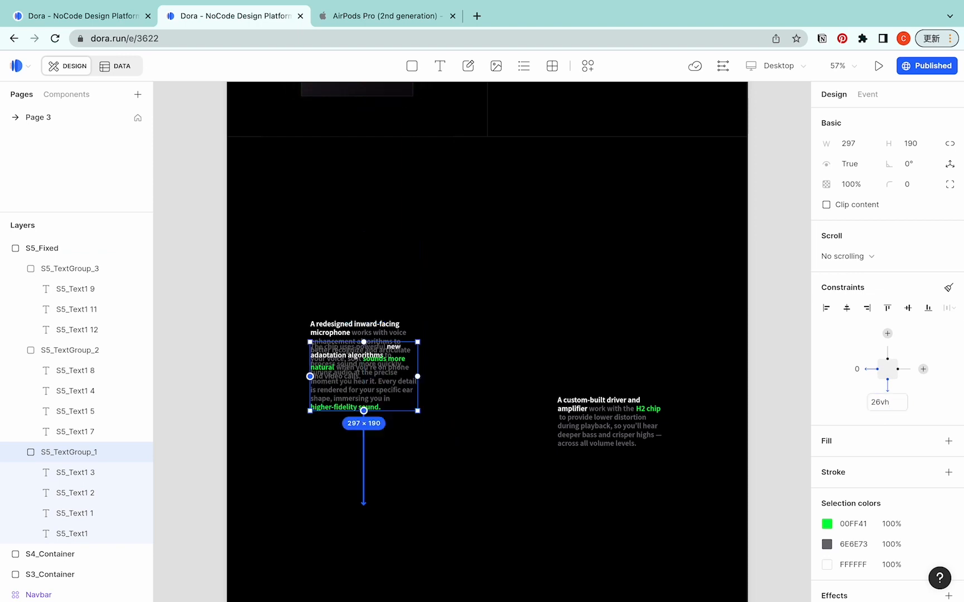
click(71, 350)
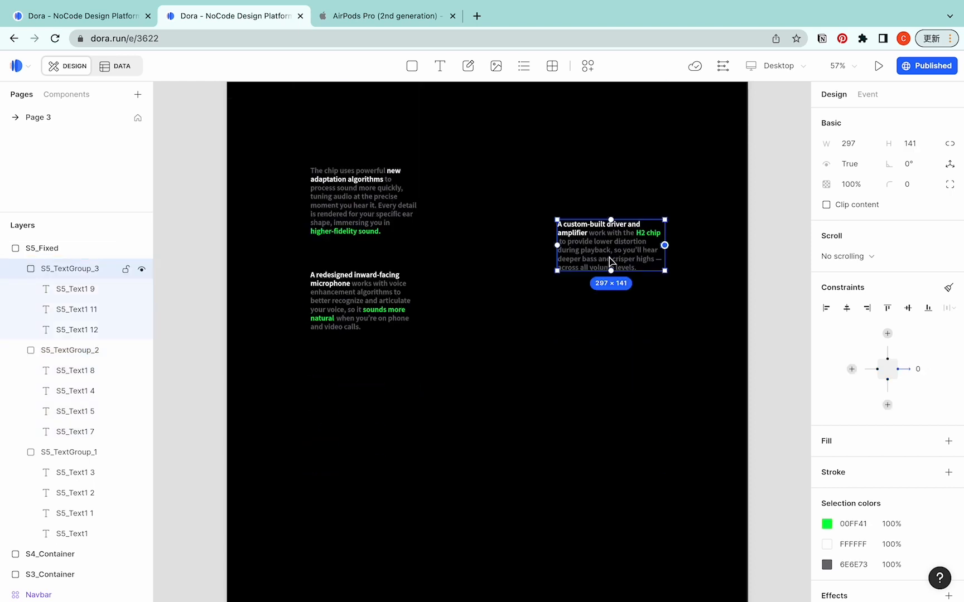
drag(611, 246, 610, 424)
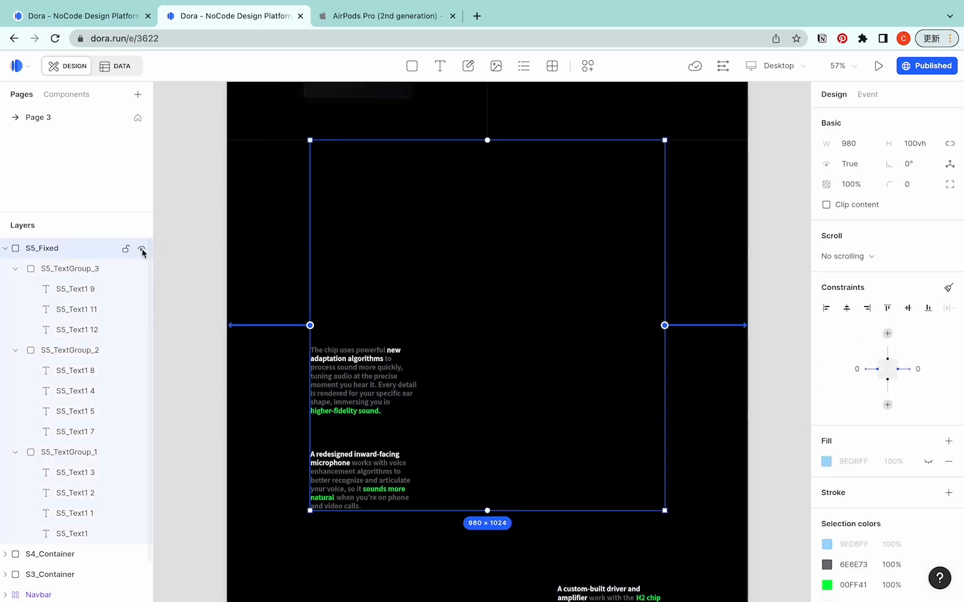
drag(281, 214, 547, 338)
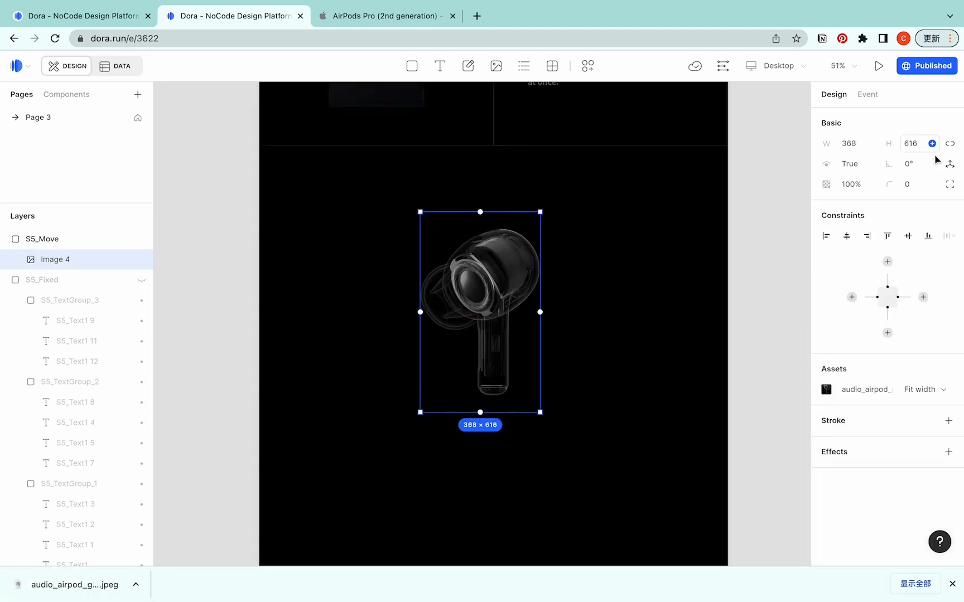
Make the first earphone image hug its content height and fit the picture with Contain.
click(949, 142)
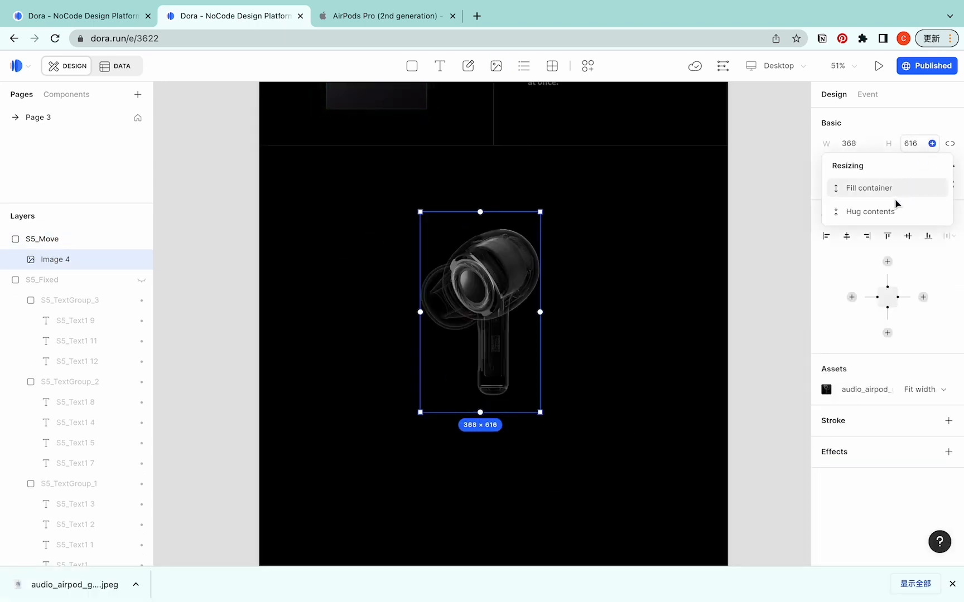
click(869, 212)
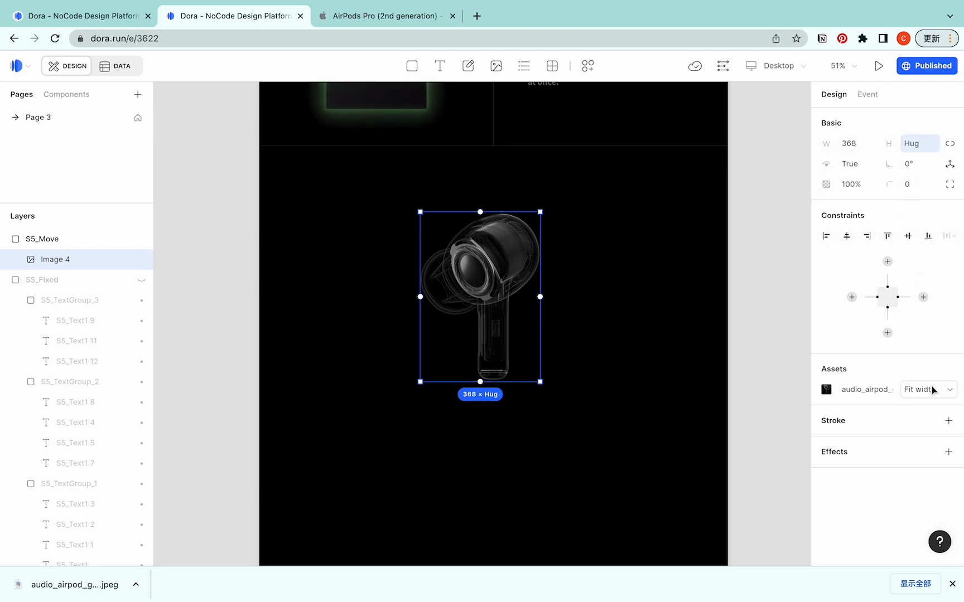
click(925, 389)
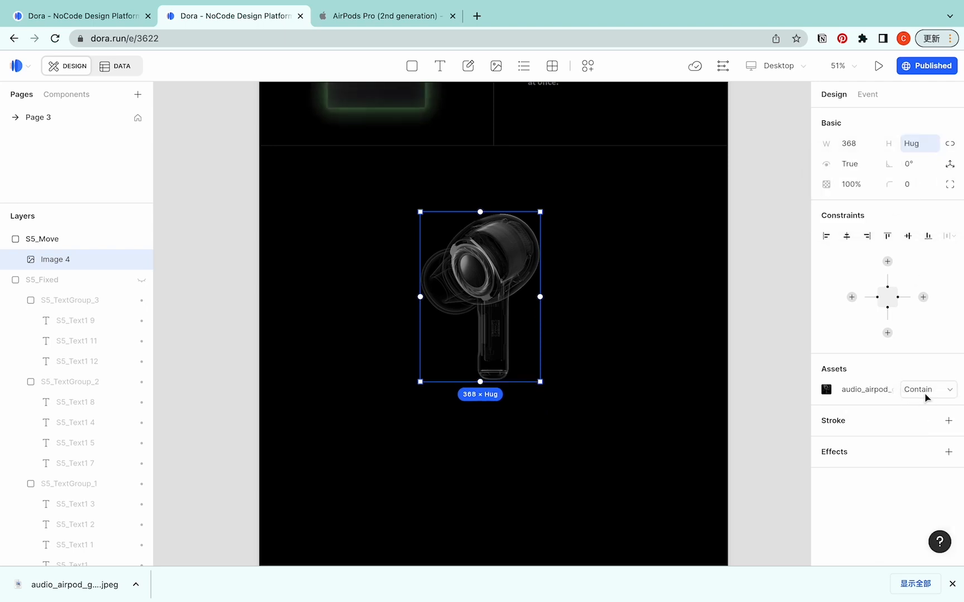
click(908, 236)
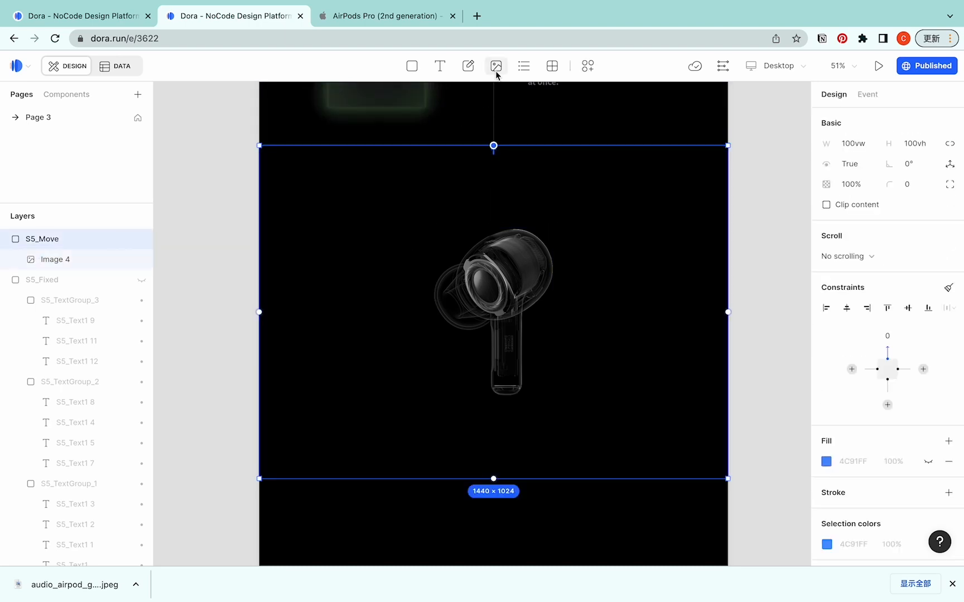
Insert a second hugging earphone image, centre it, rename it earphone1 and hide it.
click(496, 66)
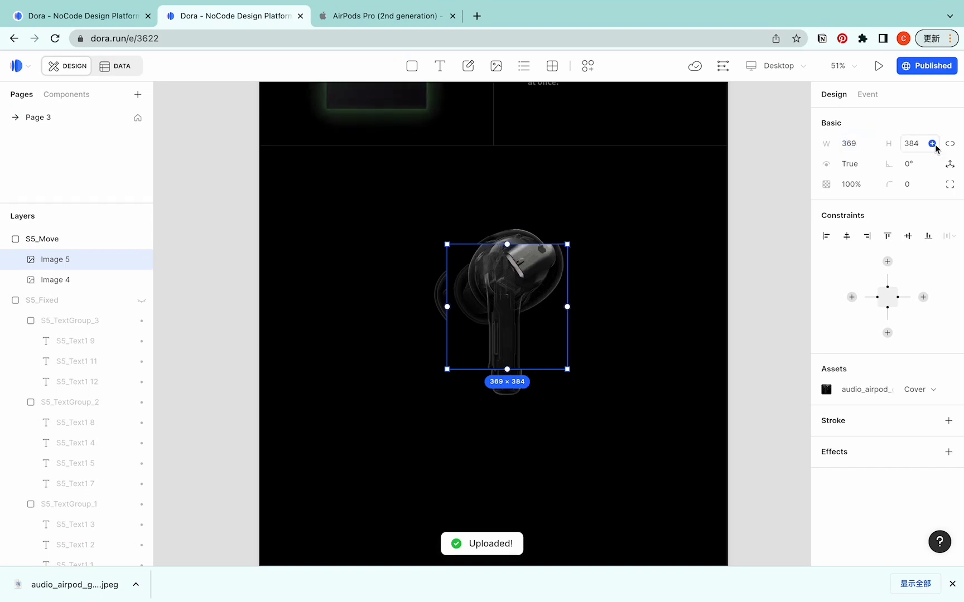
click(931, 142)
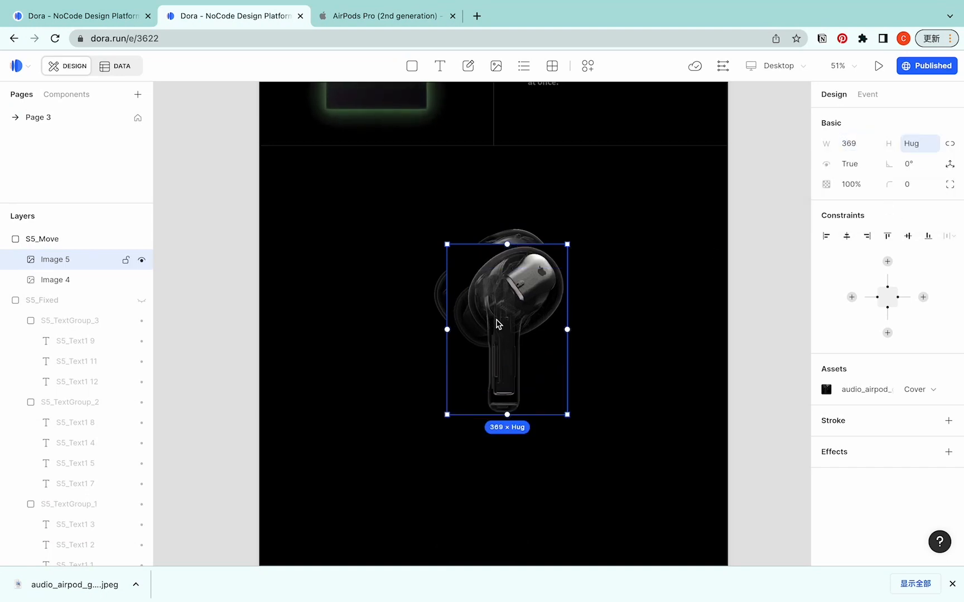
drag(508, 329, 485, 305)
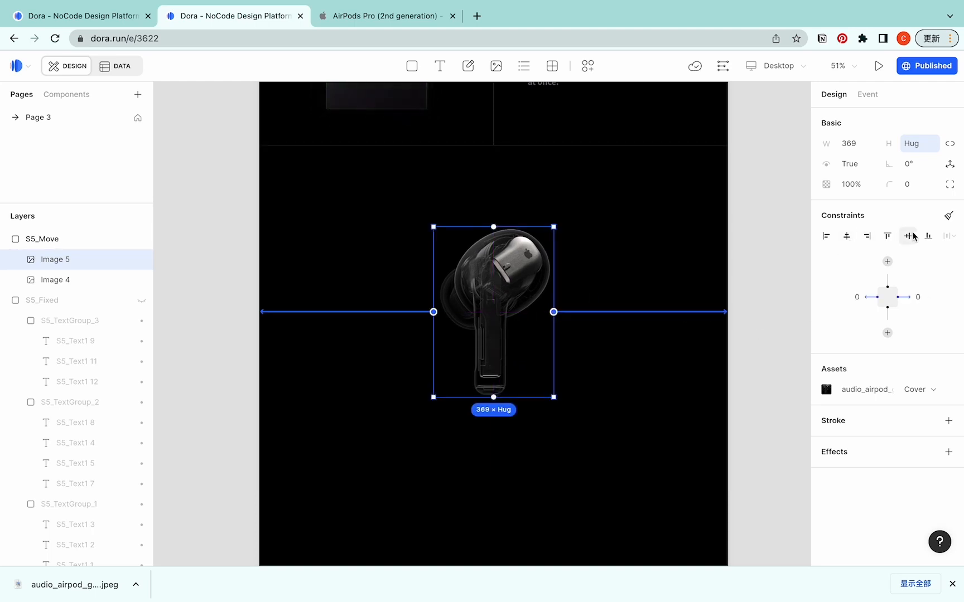
double_click(55, 259)
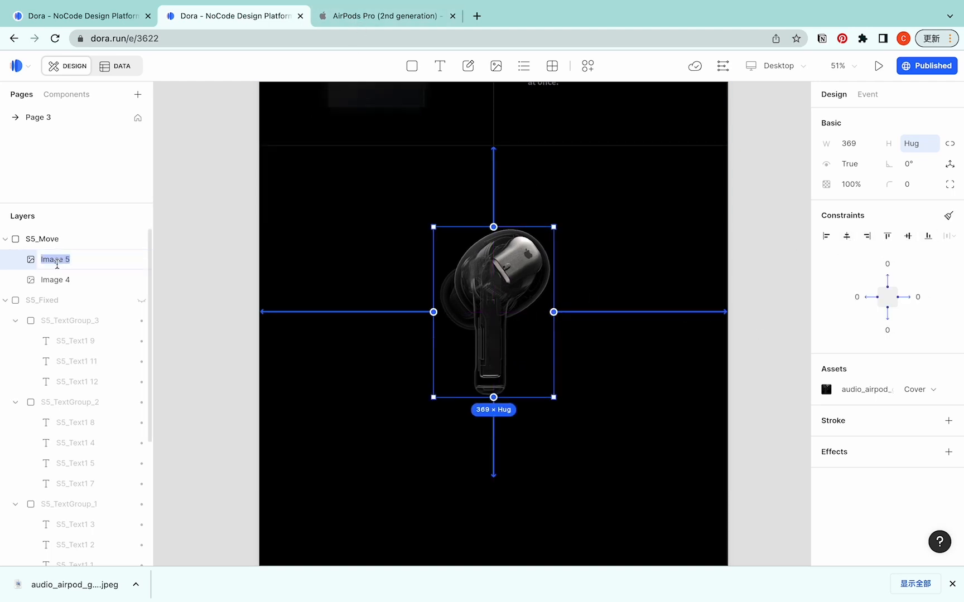
text(earphone1)
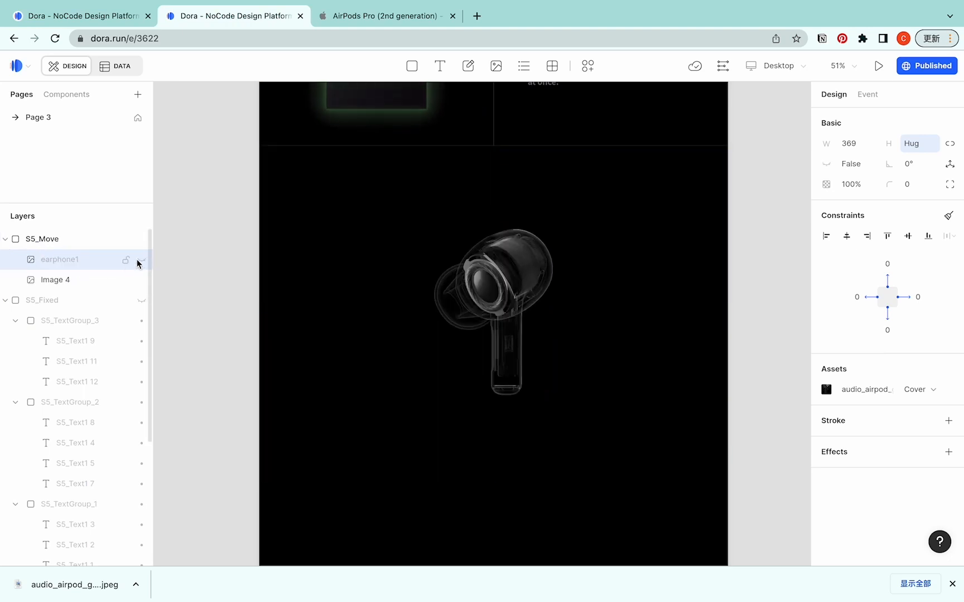
double_click(60, 280)
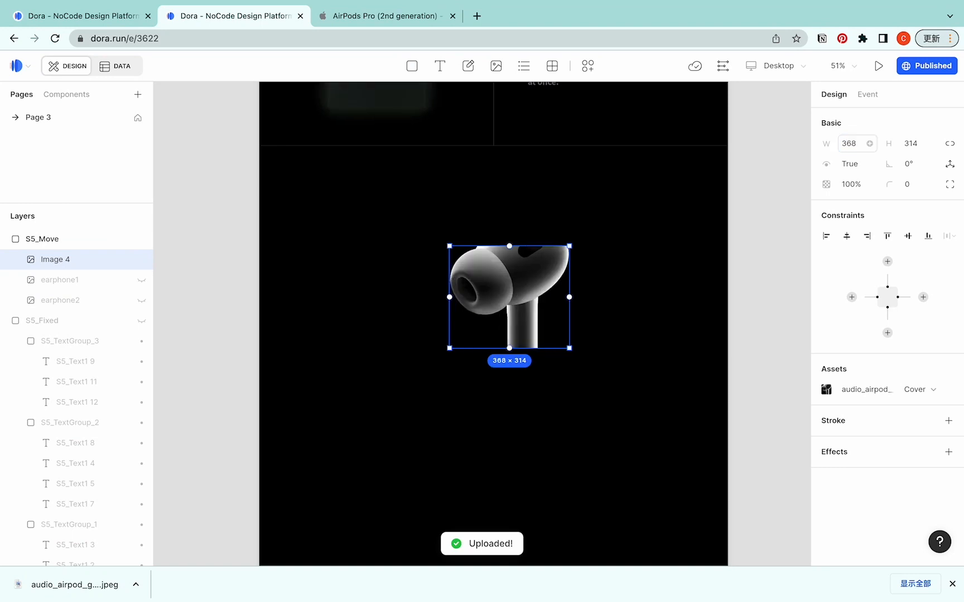
Centre the newest earphone image horizontally and vertically and rename its layer earphone1.
click(931, 143)
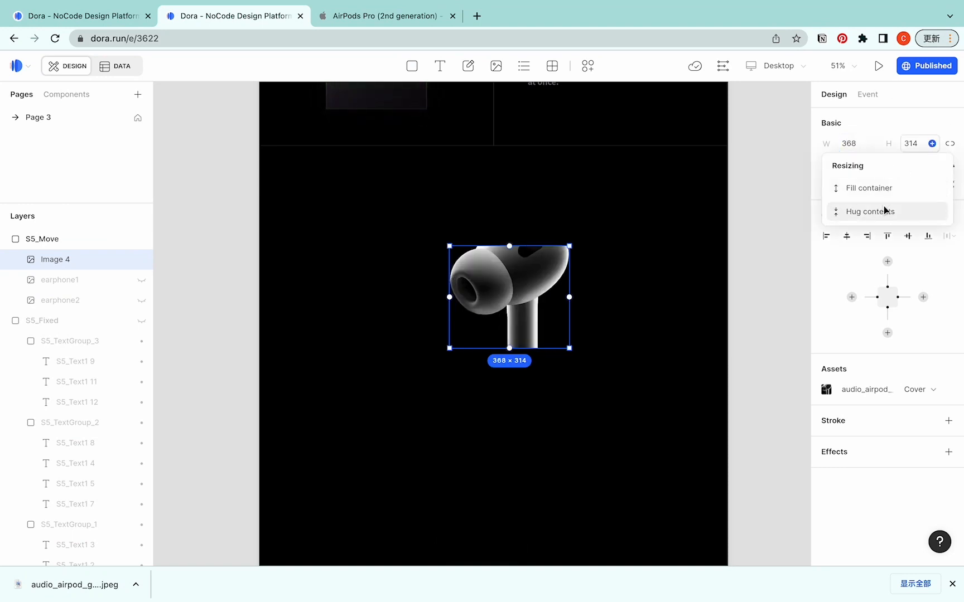
click(869, 212)
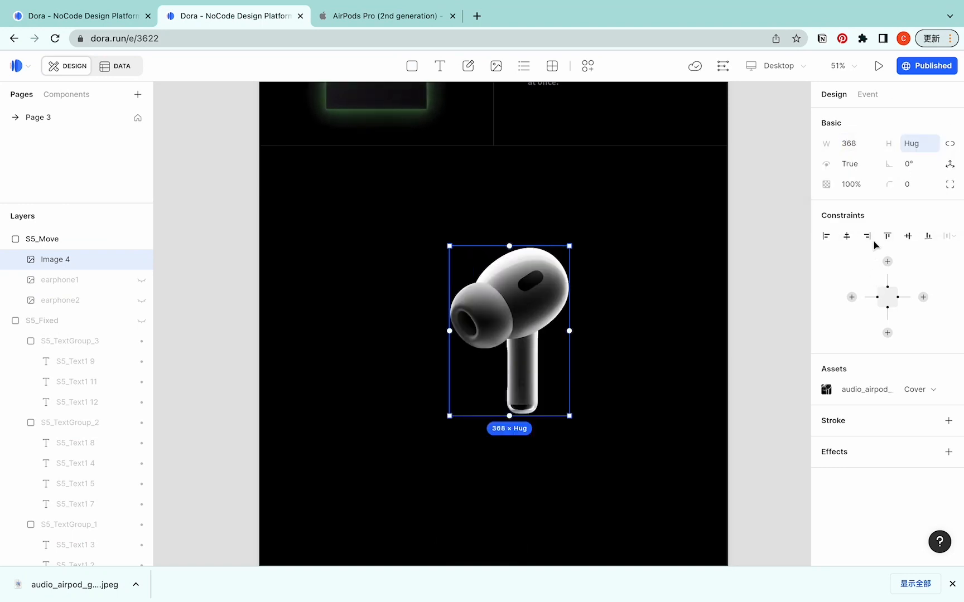
click(908, 236)
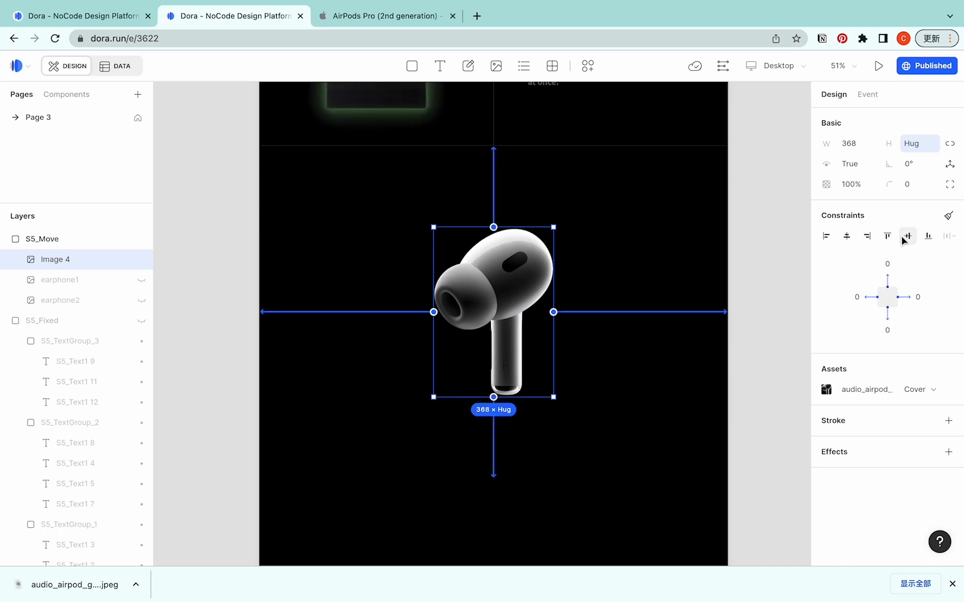
double_click(56, 259)
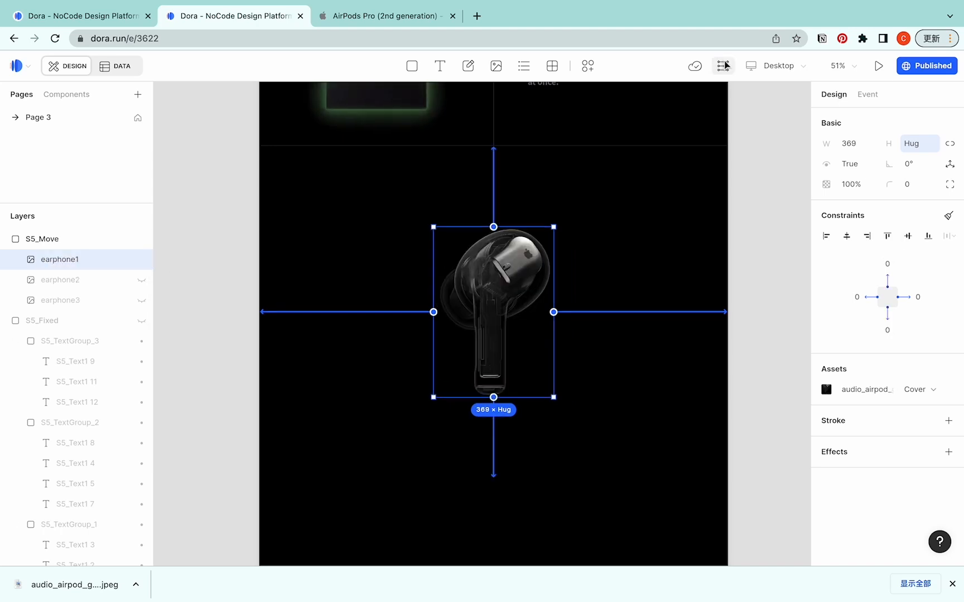
Add S5_Move keyframes at scroll offset 100 in the Drivers timeline and scrub past 100 to check.
click(723, 65)
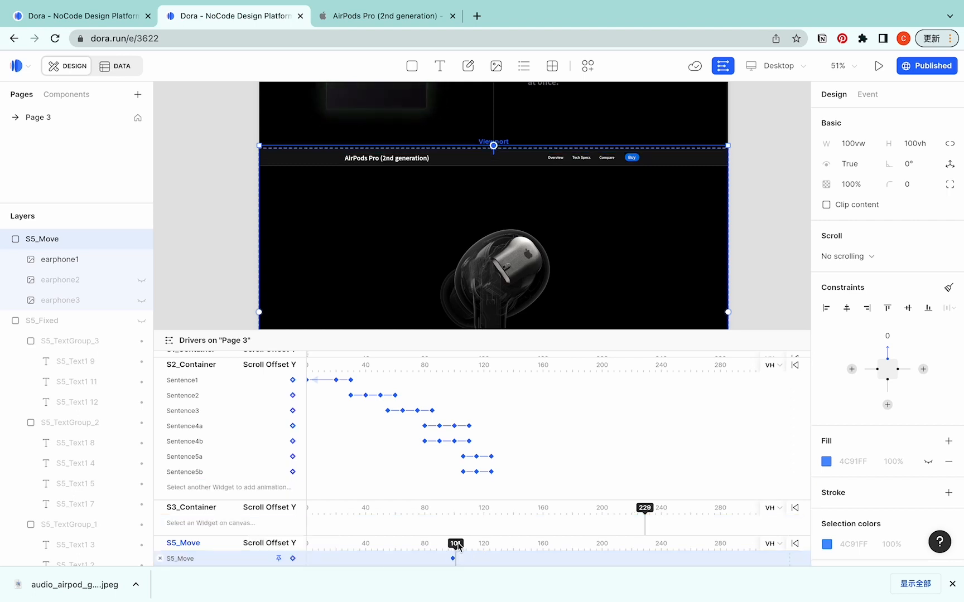
drag(455, 543, 453, 544)
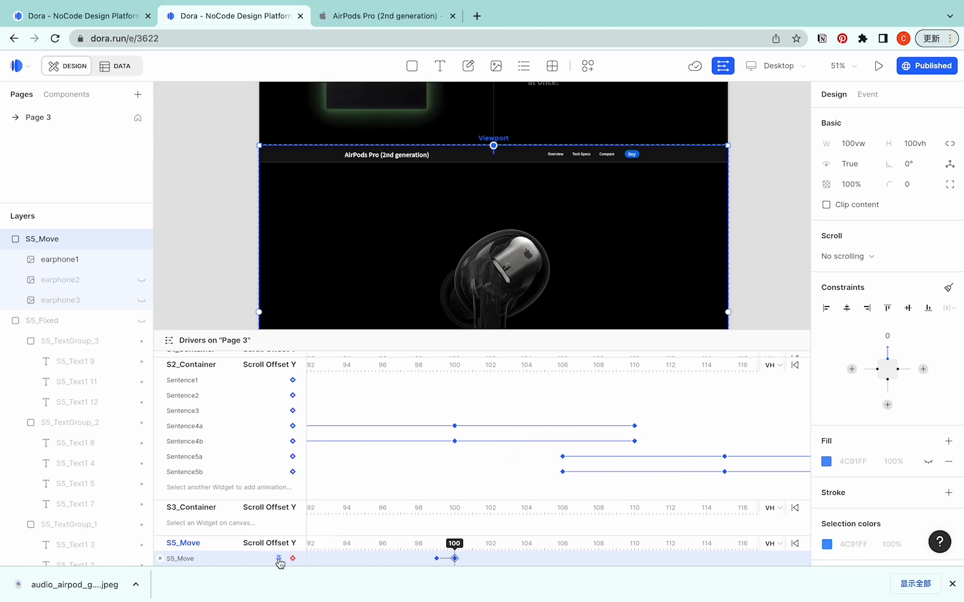
drag(455, 559, 491, 559)
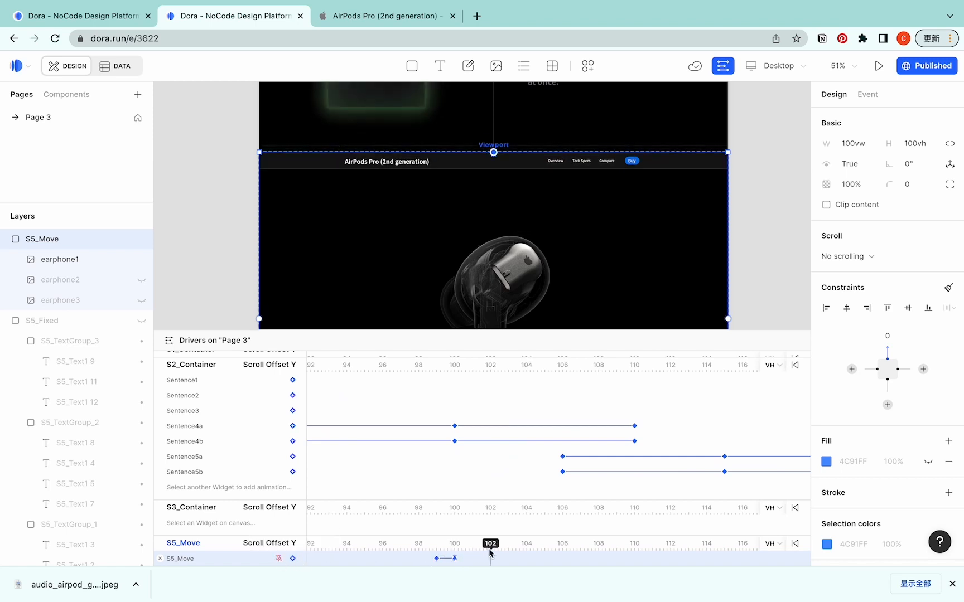
drag(490, 543, 454, 543)
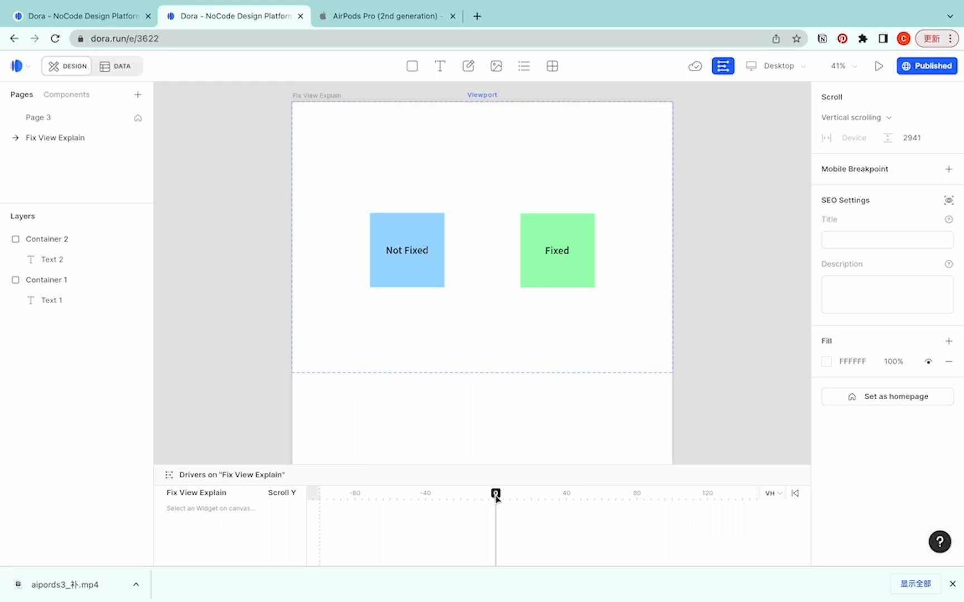
Preview scrolling on the Fix View Explain page's fixed-versus-not-fixed demo.
click(556, 250)
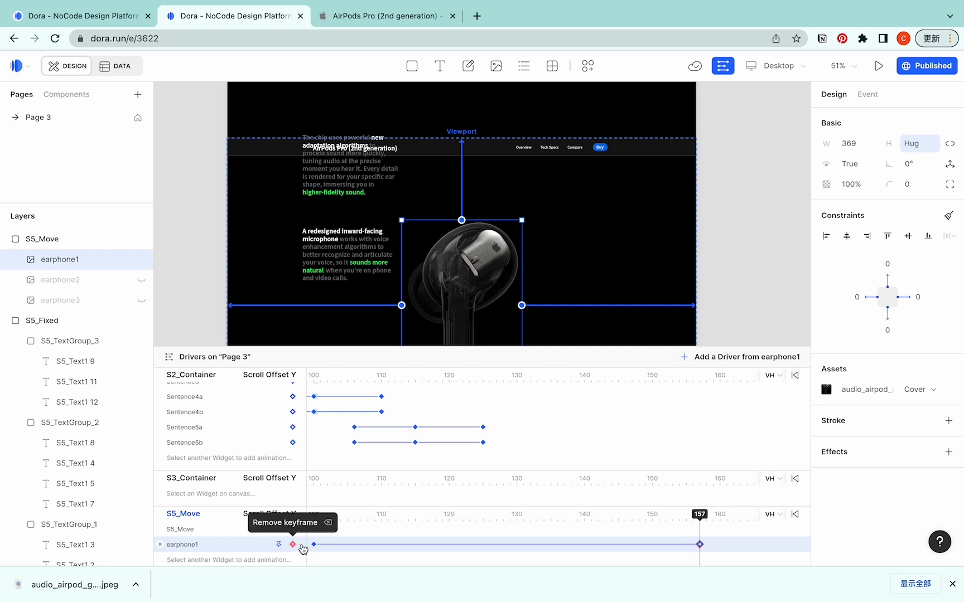
Lock earphone1's proportions and set 0% opacity at the offset-157 keyframe, scrubbing to check the fade-out.
click(294, 544)
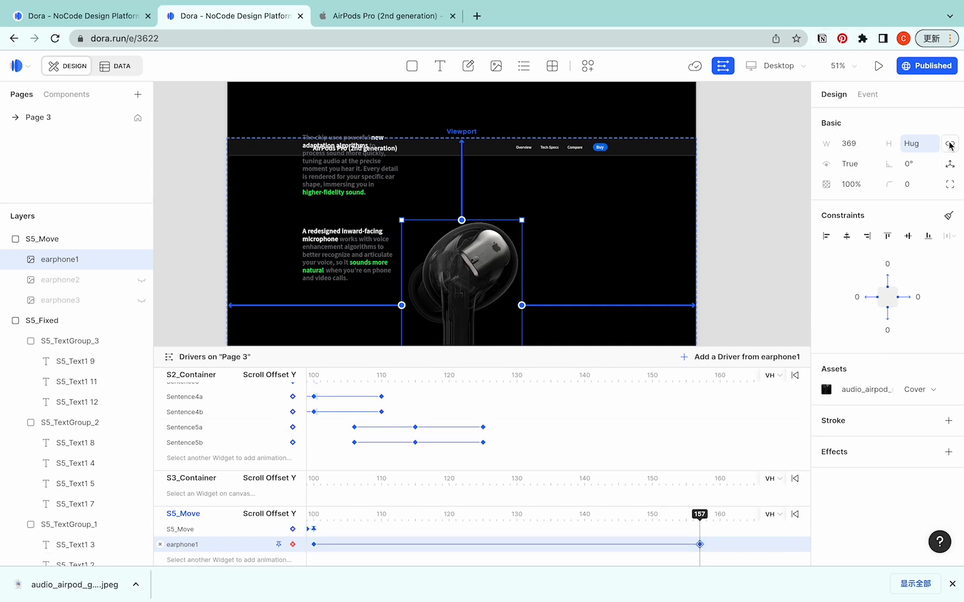
click(949, 143)
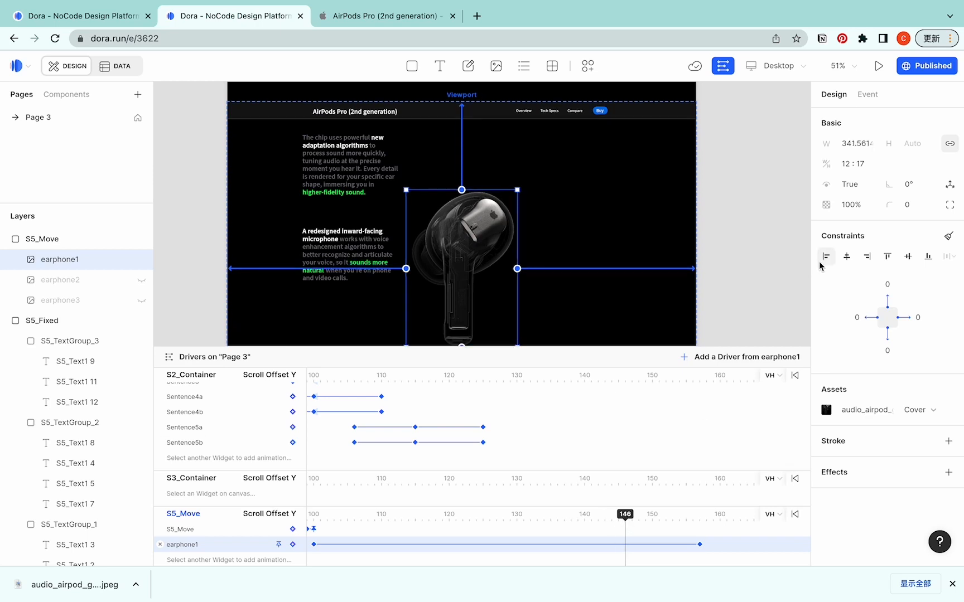
click(624, 545)
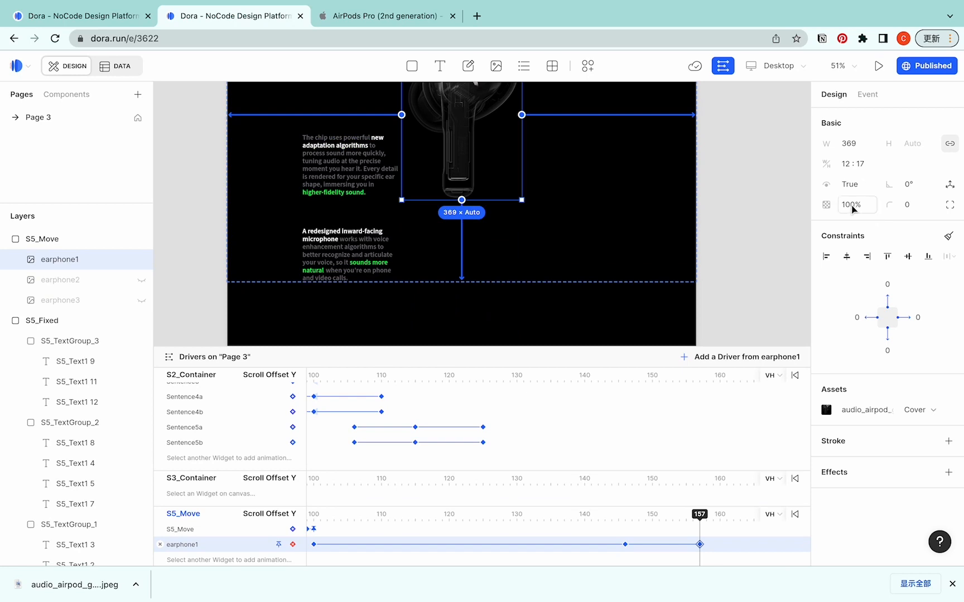
text(0)
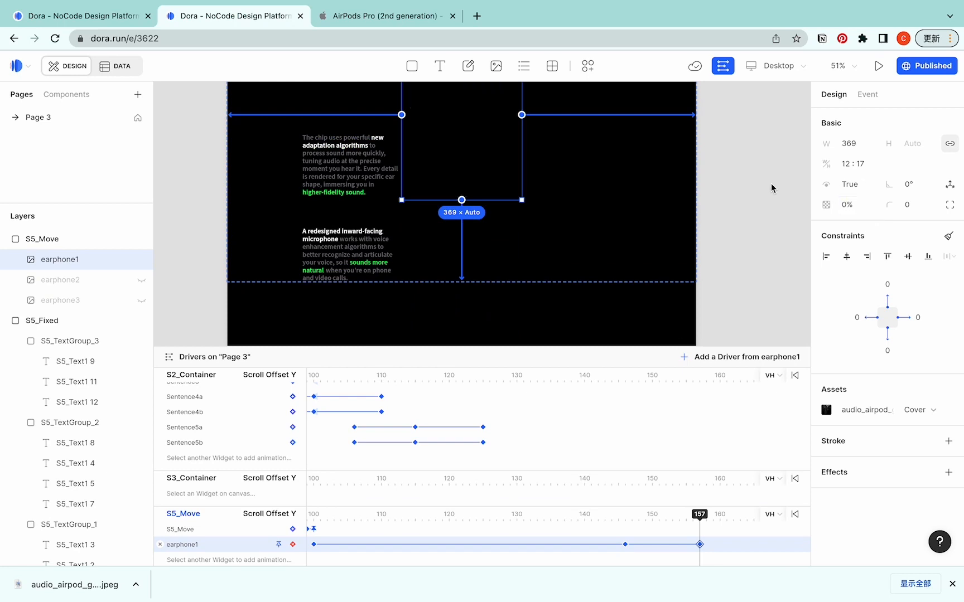
drag(699, 514, 639, 515)
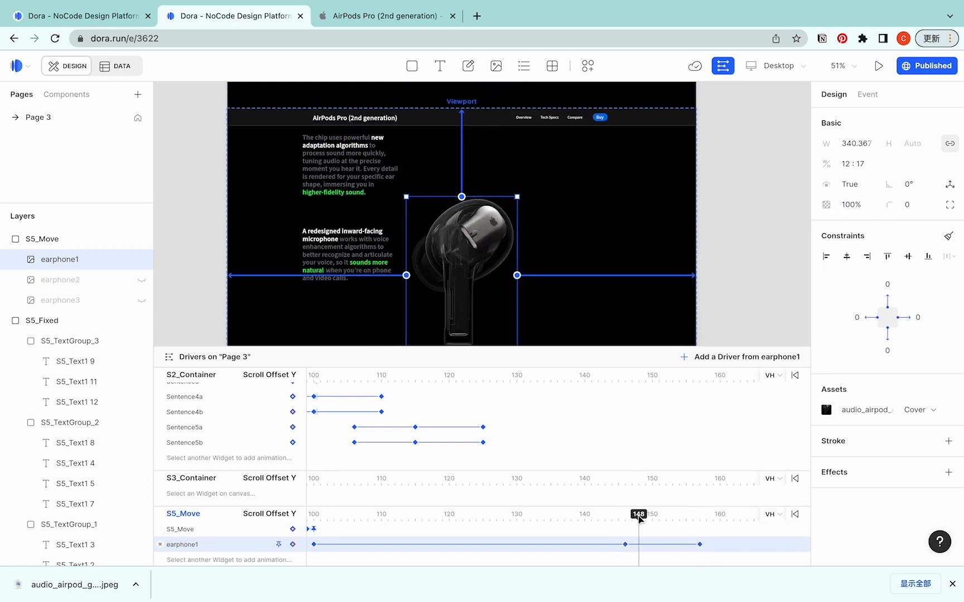
drag(638, 514, 707, 514)
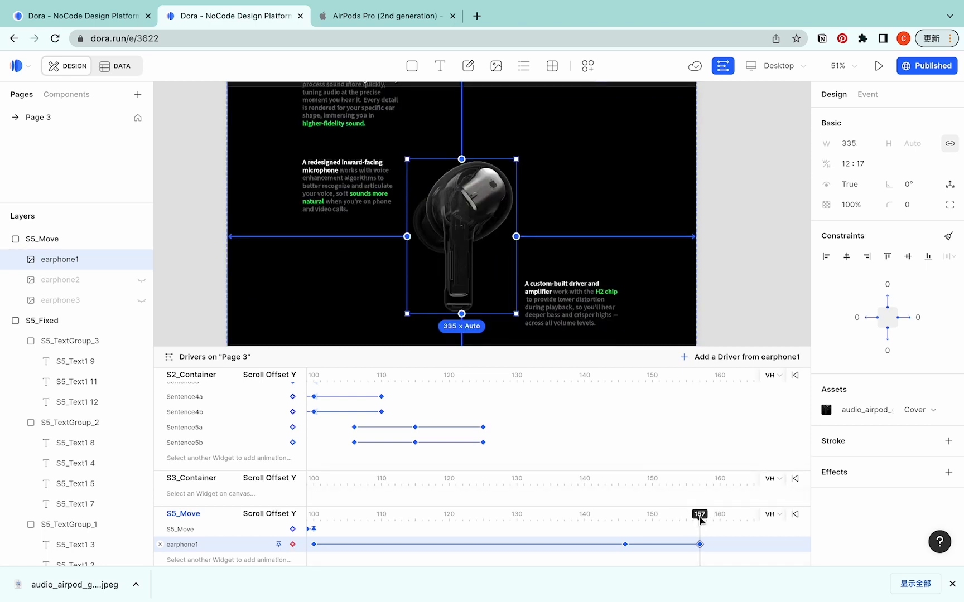
Keyframe earphone1 at offset 100 so it fades in from there, previewing the scroll.
click(852, 204)
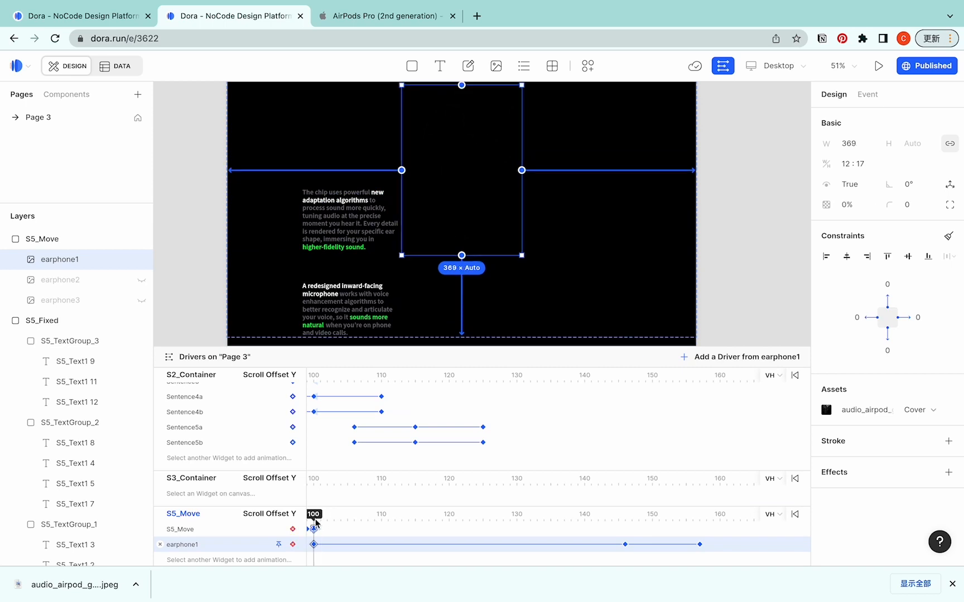
text(100)
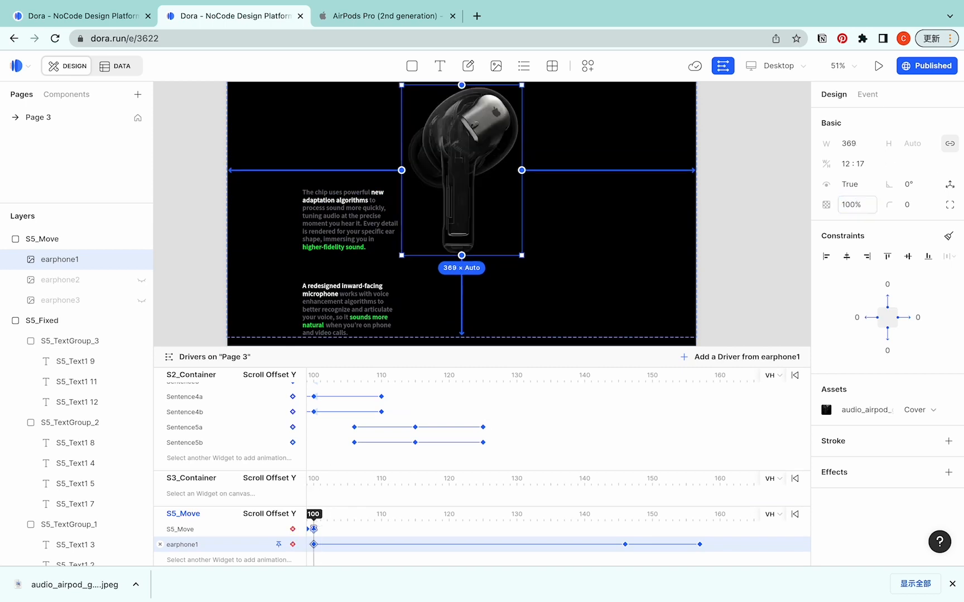
drag(314, 514, 341, 514)
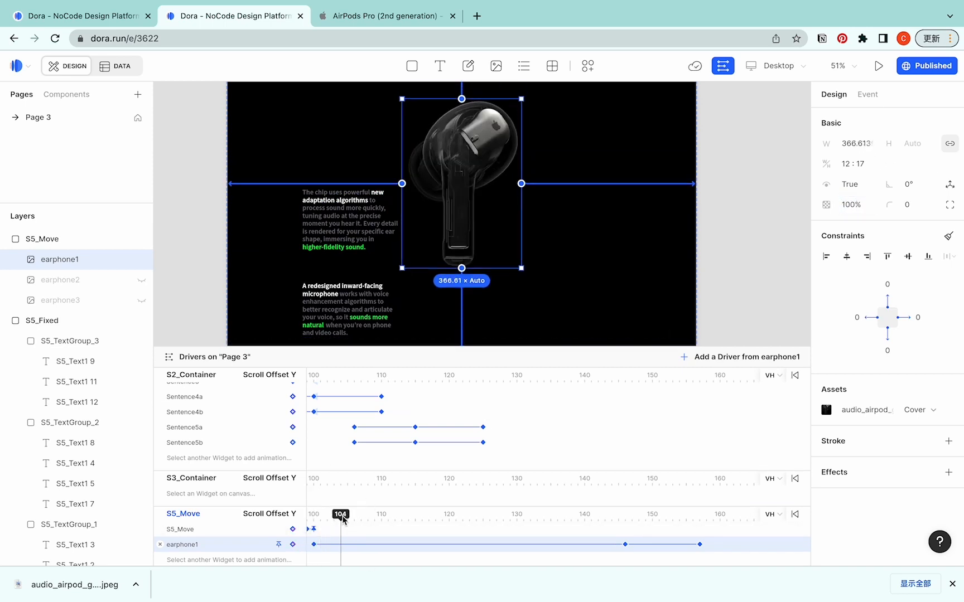
drag(342, 514, 606, 514)
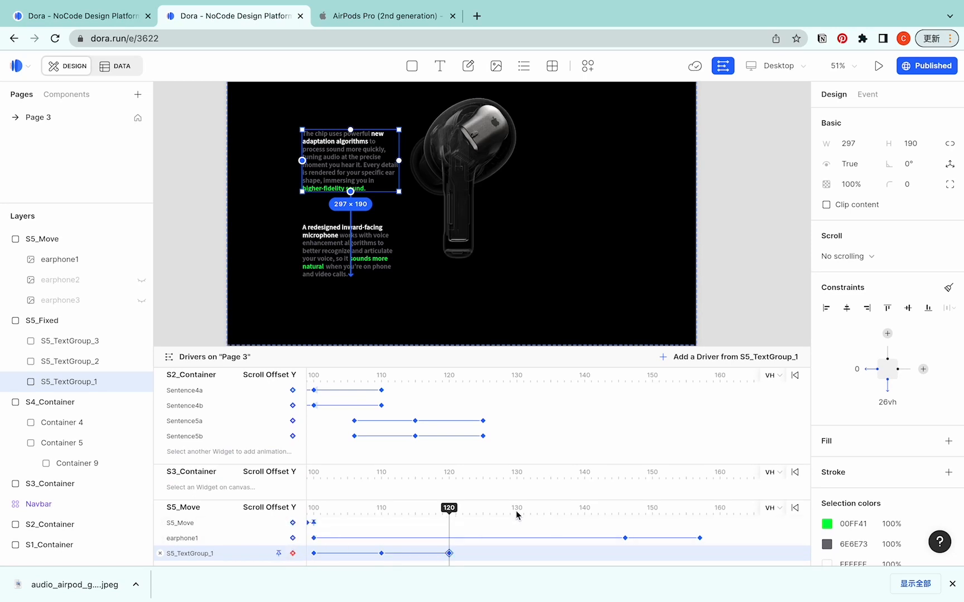
Give S5_TextGroup_2 keyframes at offsets 128 (opacity 0%) and 157 after checking the first group at 120.
drag(448, 508, 503, 508)
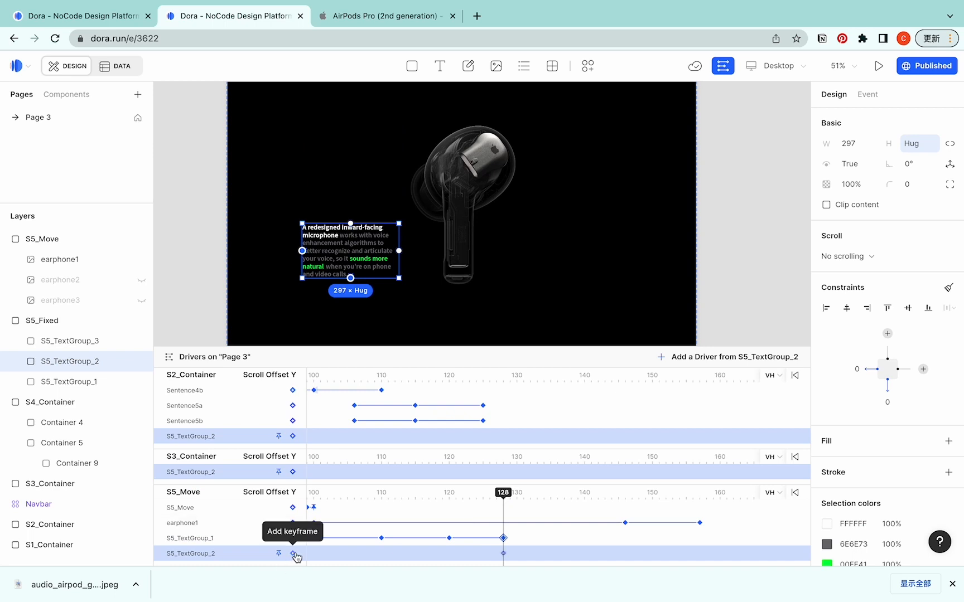
click(292, 554)
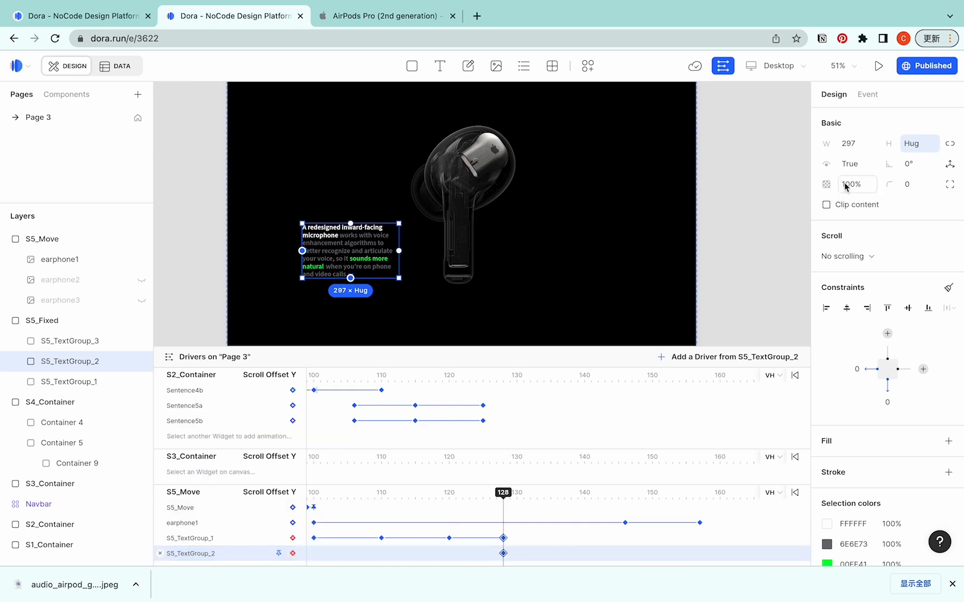
text(0)
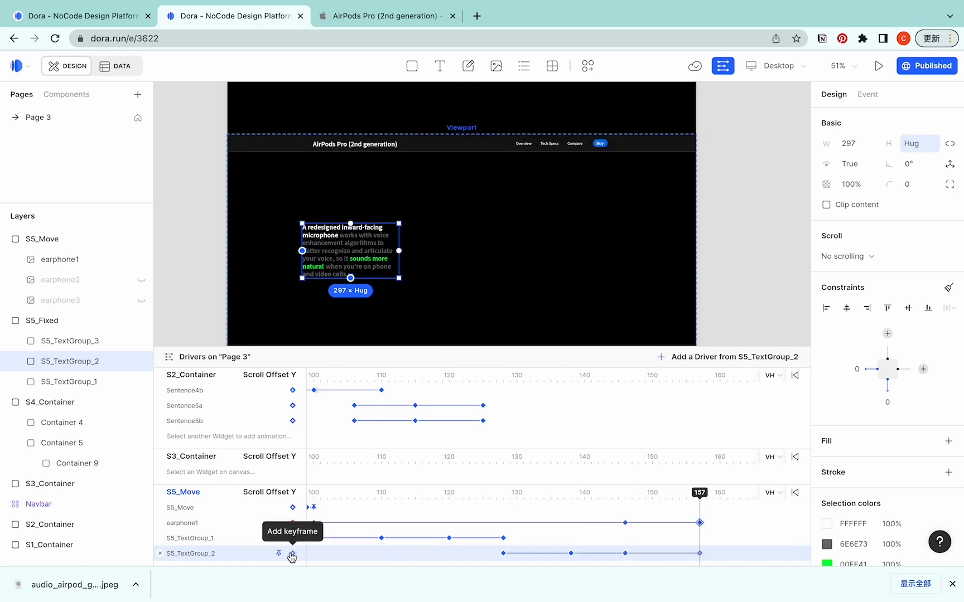
click(293, 557)
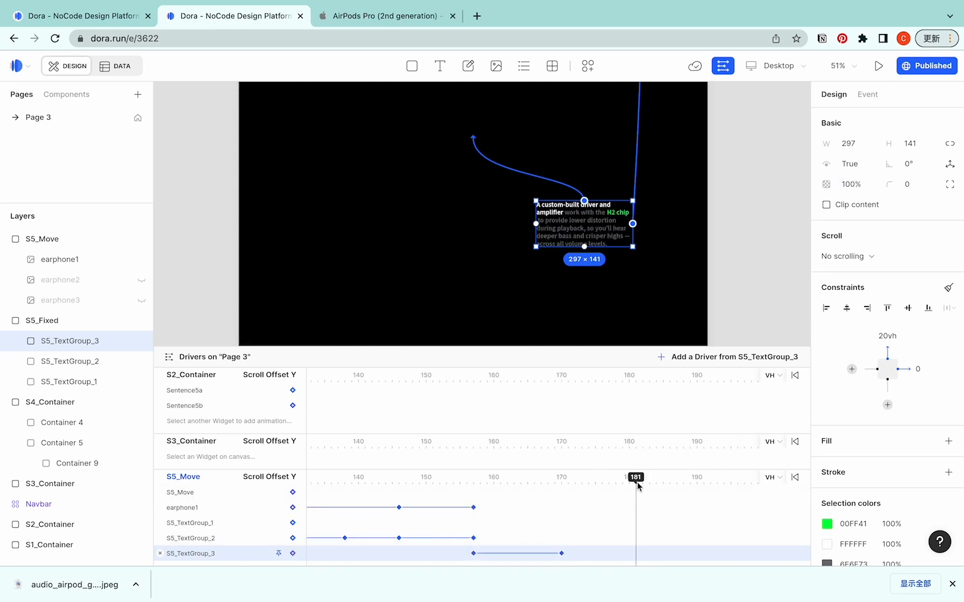
Set earphone2 to 335 wide and 0 opacity at its S5_Move scroll keyframes.
click(857, 184)
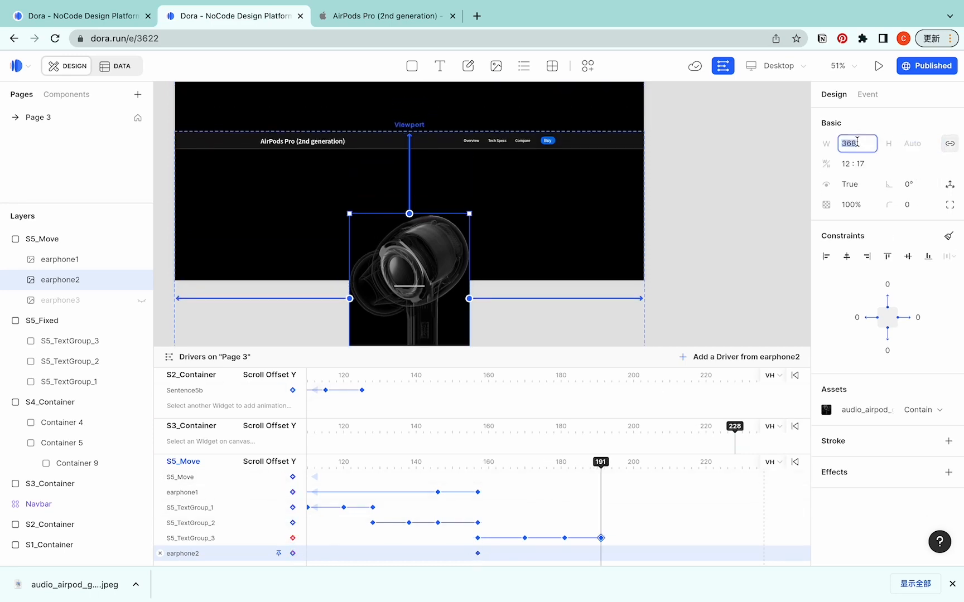
text(335)
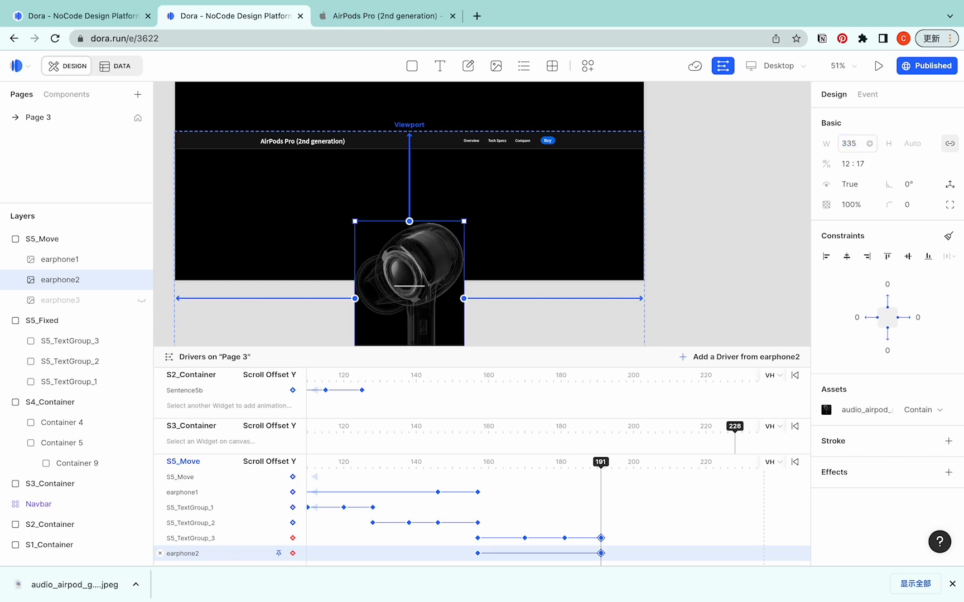
drag(600, 462, 525, 462)
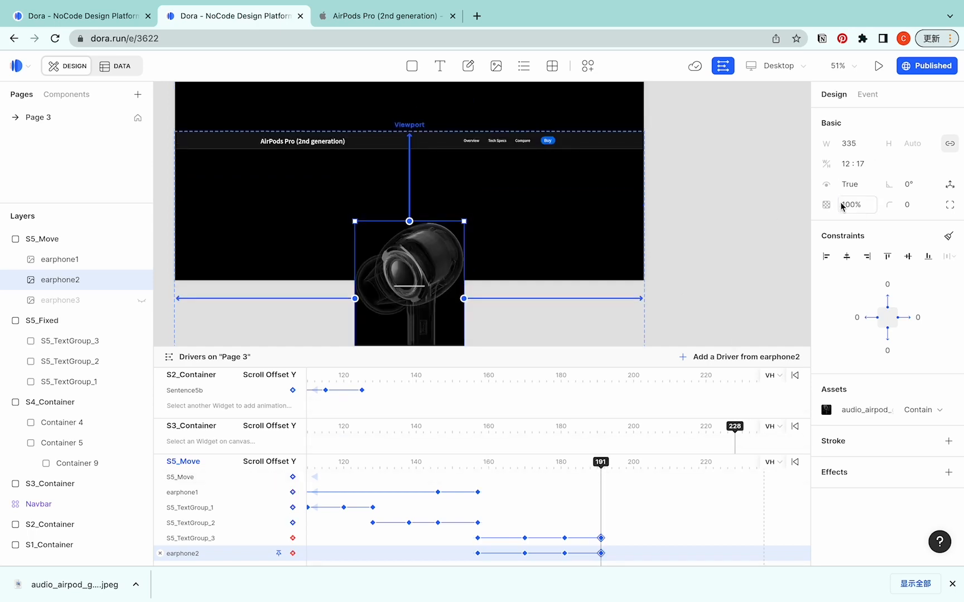
text(0)
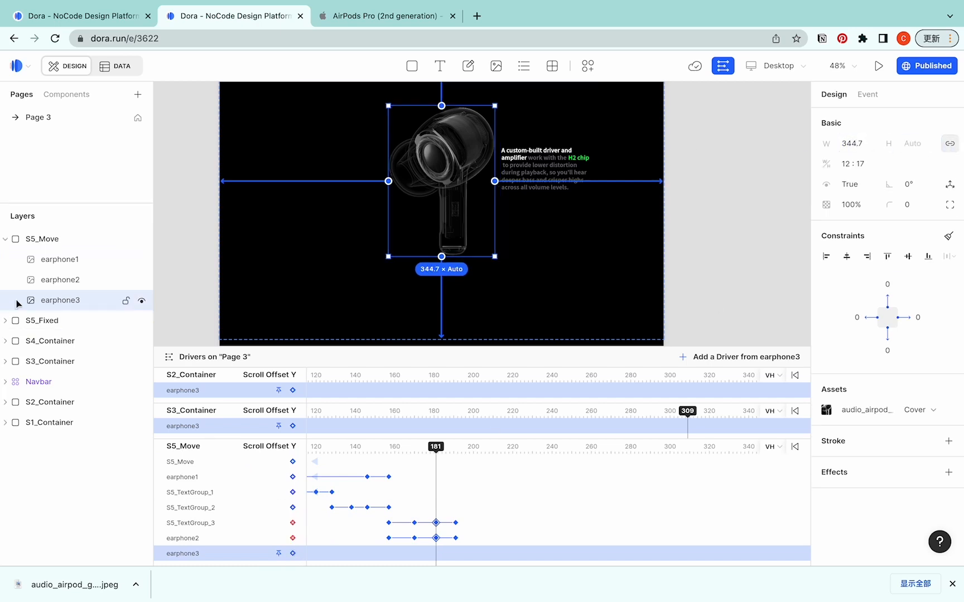
mouse_move(102, 317)
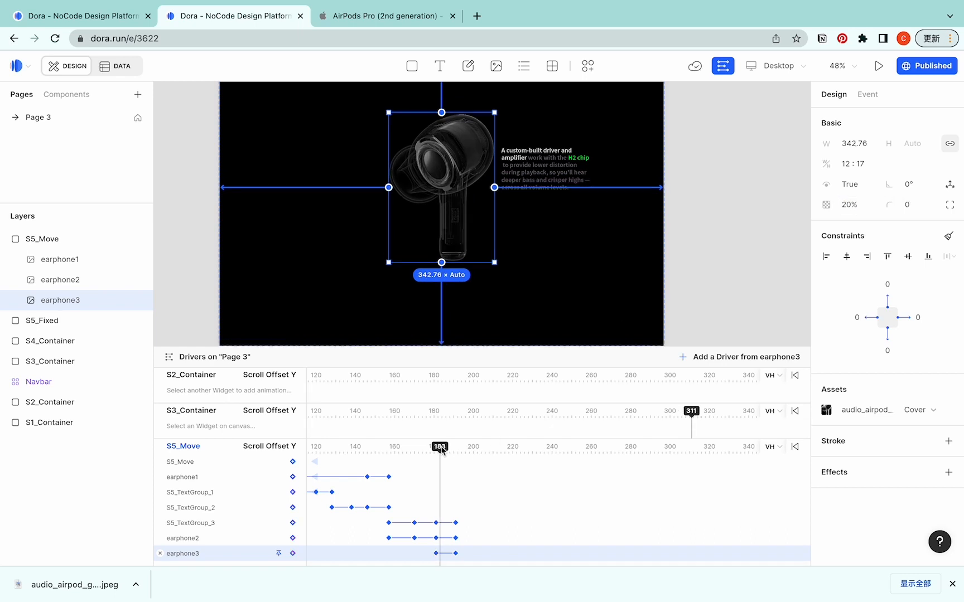
Scrub earphone3's scroll preview to about 208 and on to the end of its fade-in.
drag(439, 447, 455, 447)
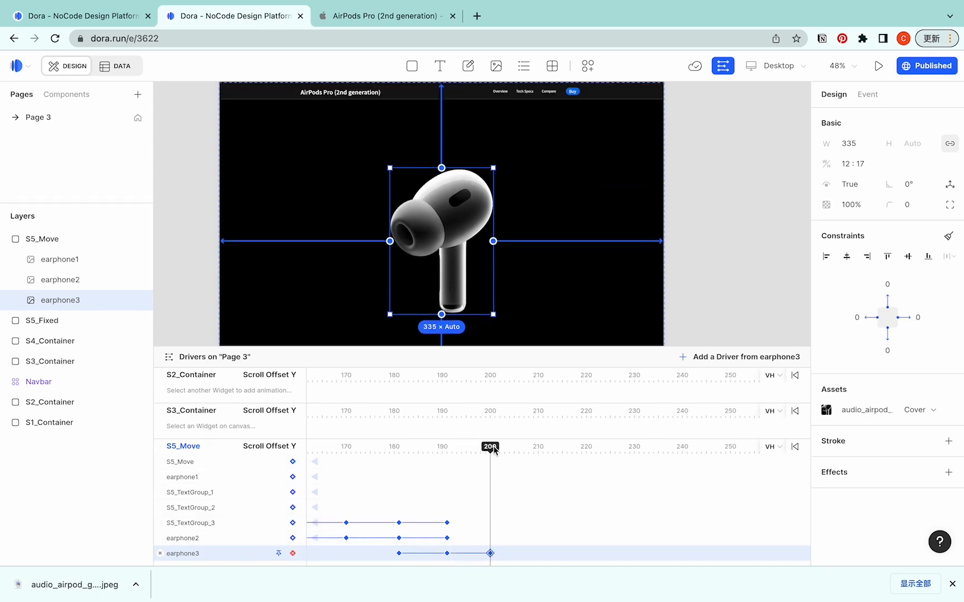
drag(491, 447, 716, 447)
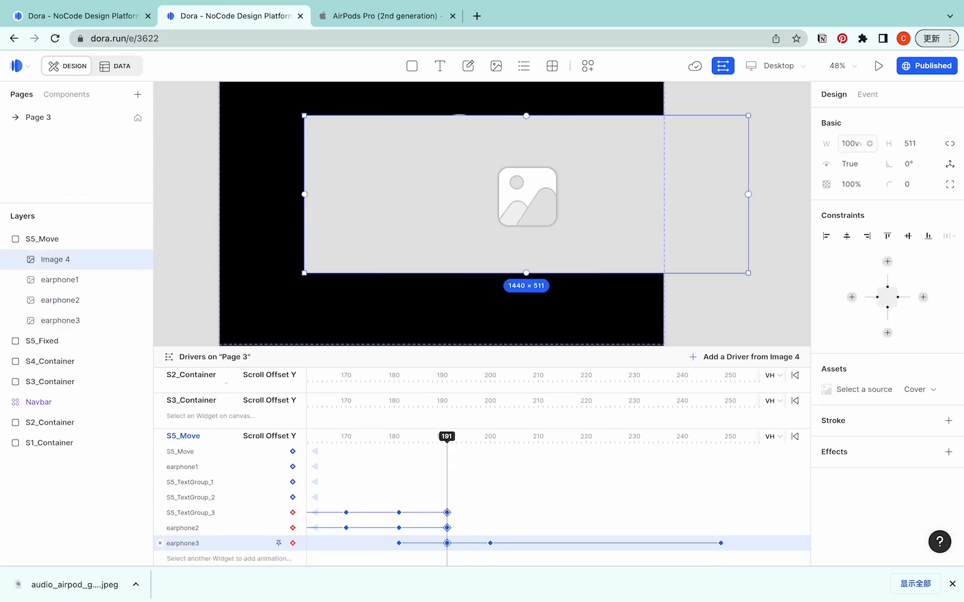
Make the new image full-screen, sourced from the noise cancellation video, and keep it centred.
click(918, 143)
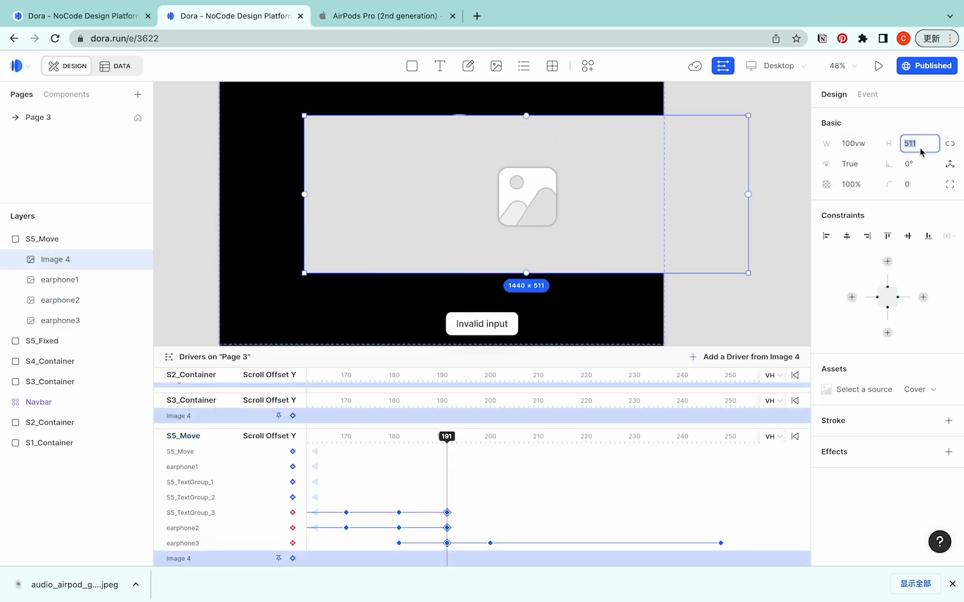
click(863, 389)
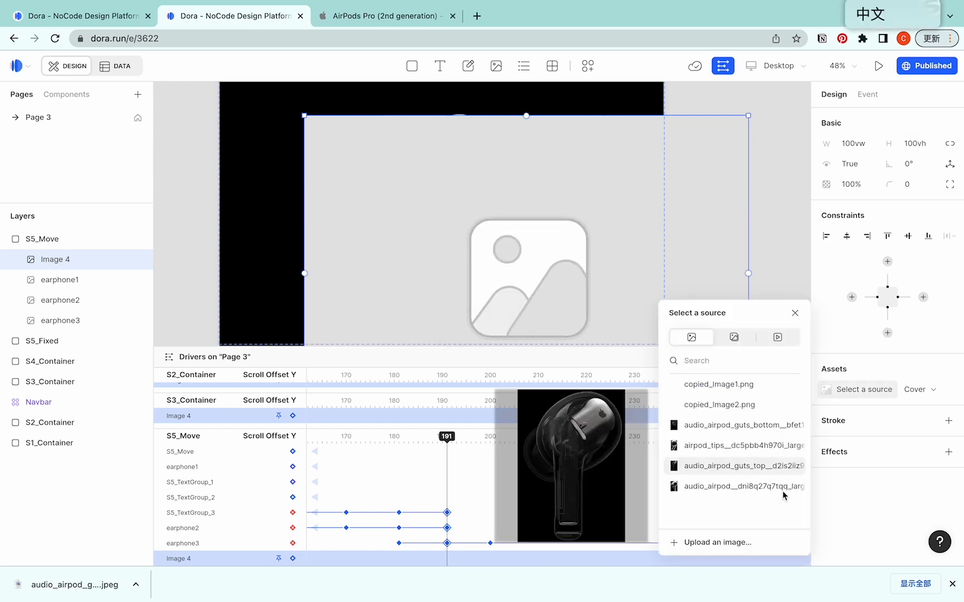
click(776, 337)
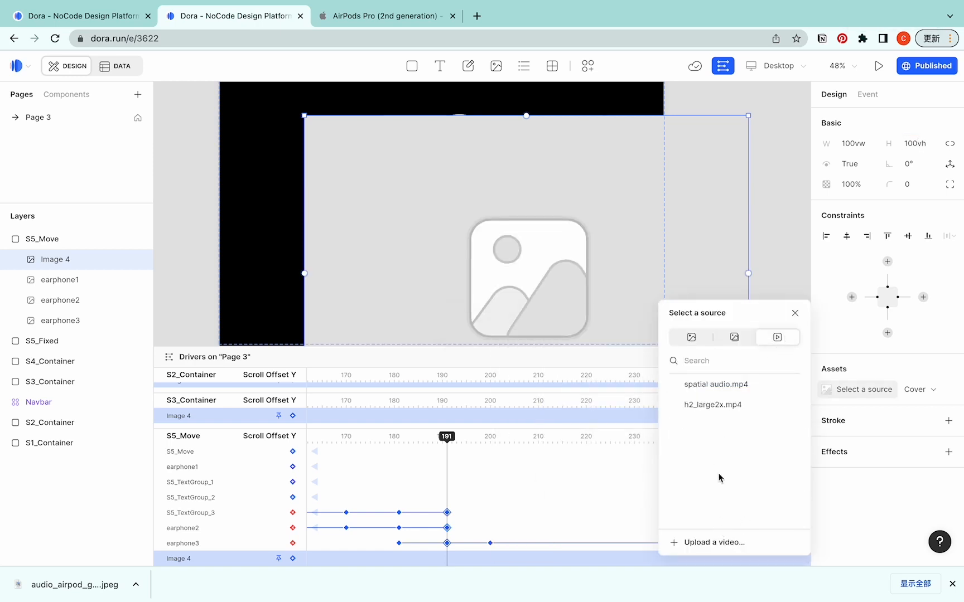
mouse_move(721, 468)
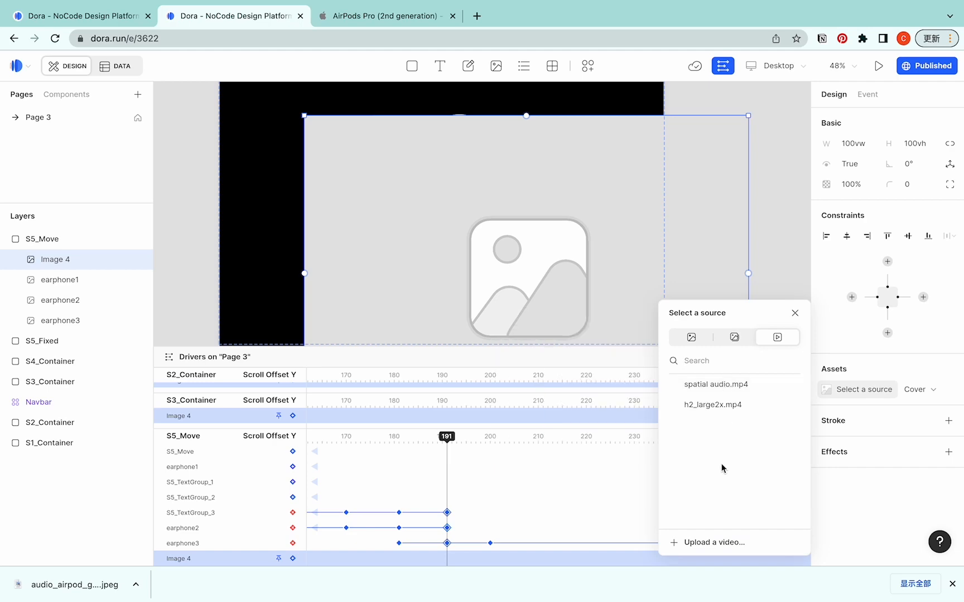
click(714, 384)
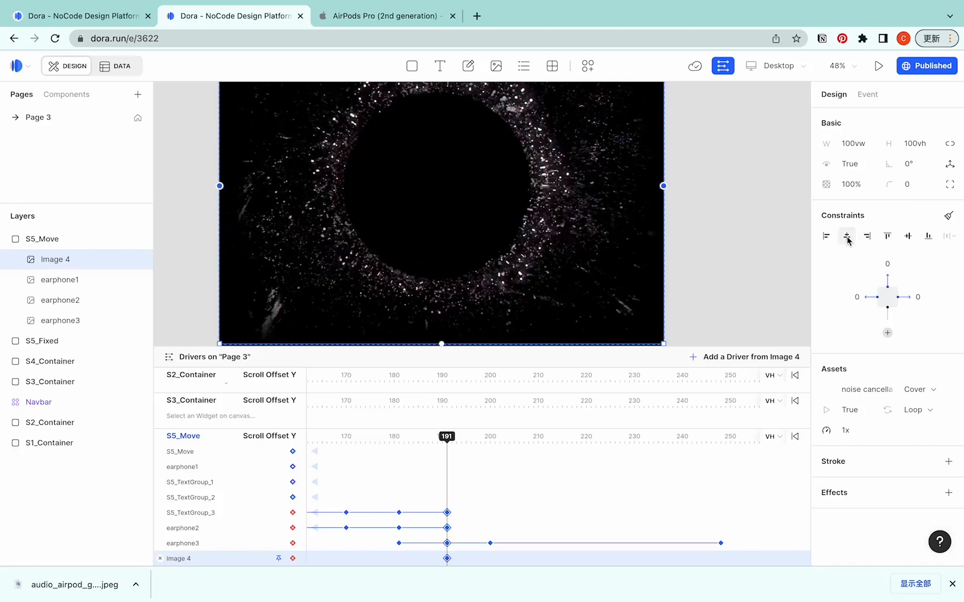
click(867, 236)
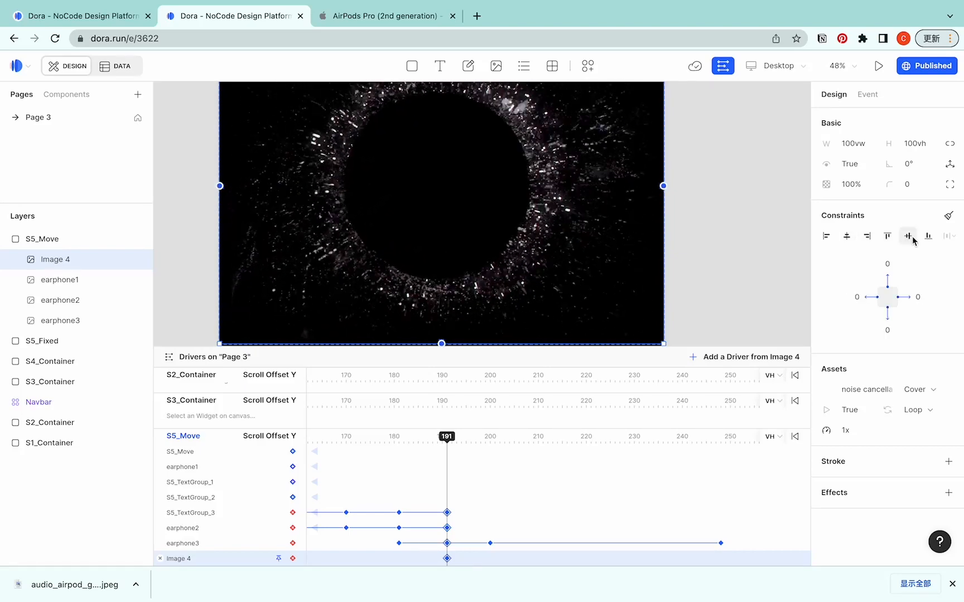
Rename the Image 4 layer to 'S5_Background video'.
double_click(55, 259)
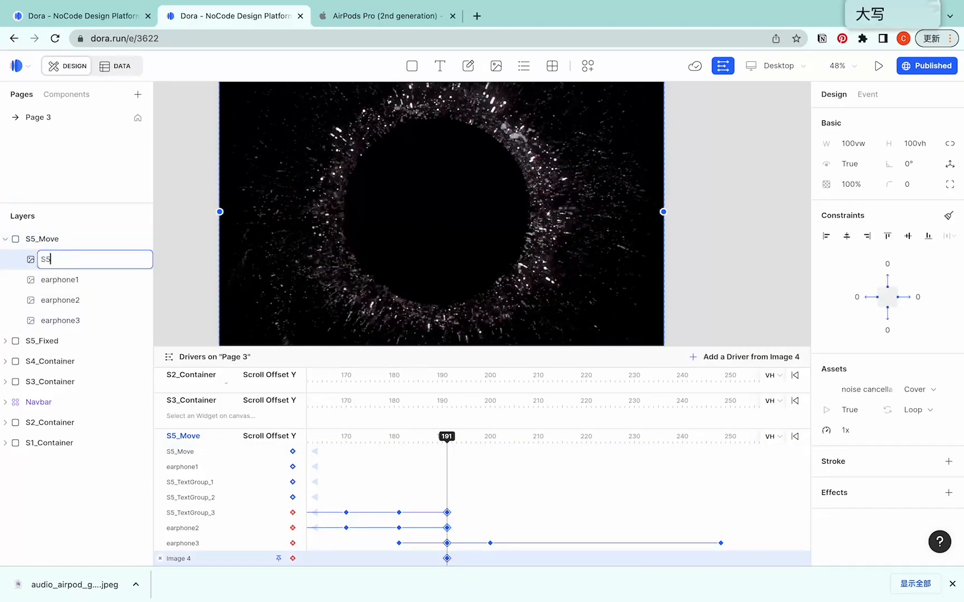
text(S5_Background video)
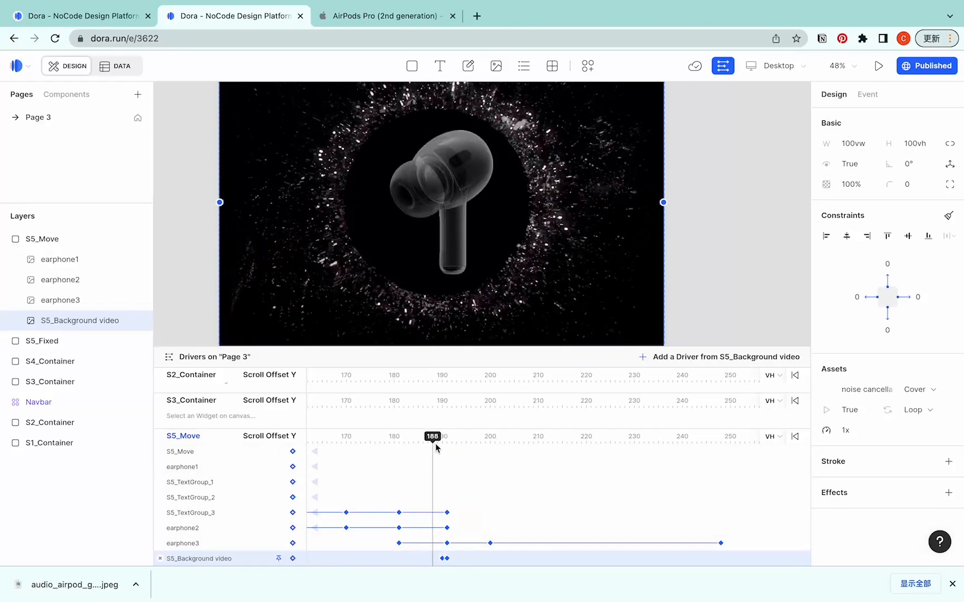
drag(433, 436, 441, 436)
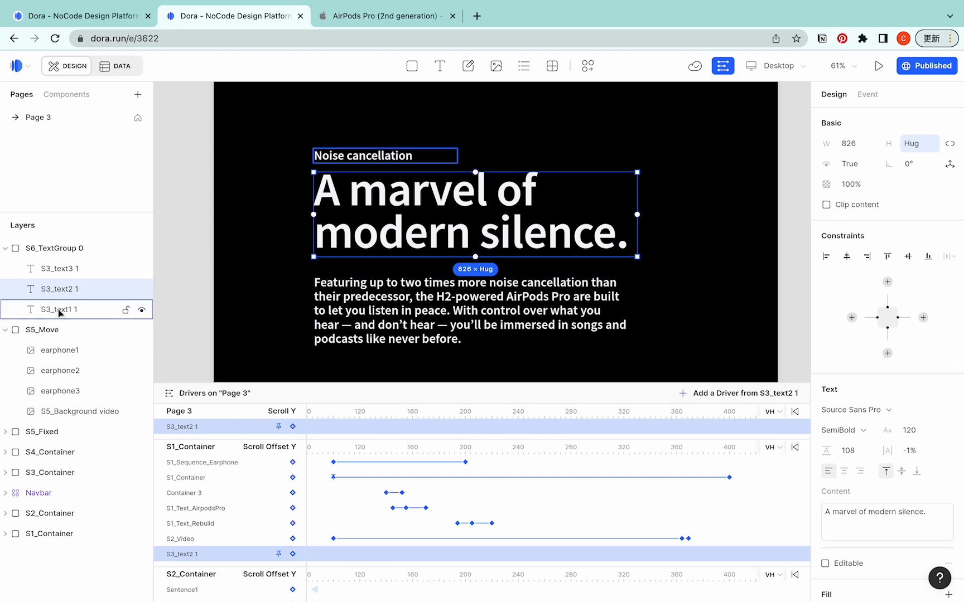
Centre the 'A marvel of modern silence.' text group horizontally and set its top distance to 100vh.
click(58, 309)
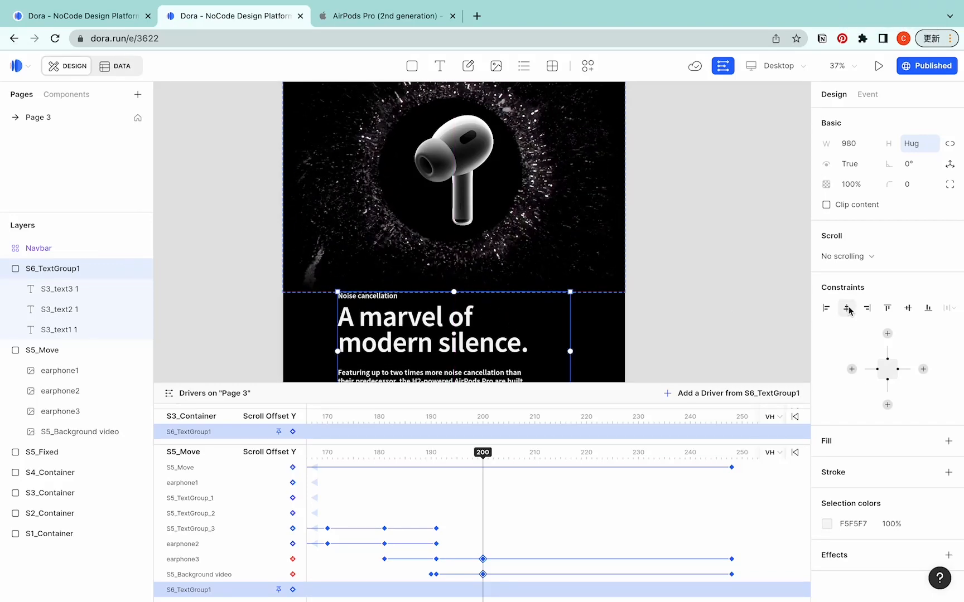
click(846, 308)
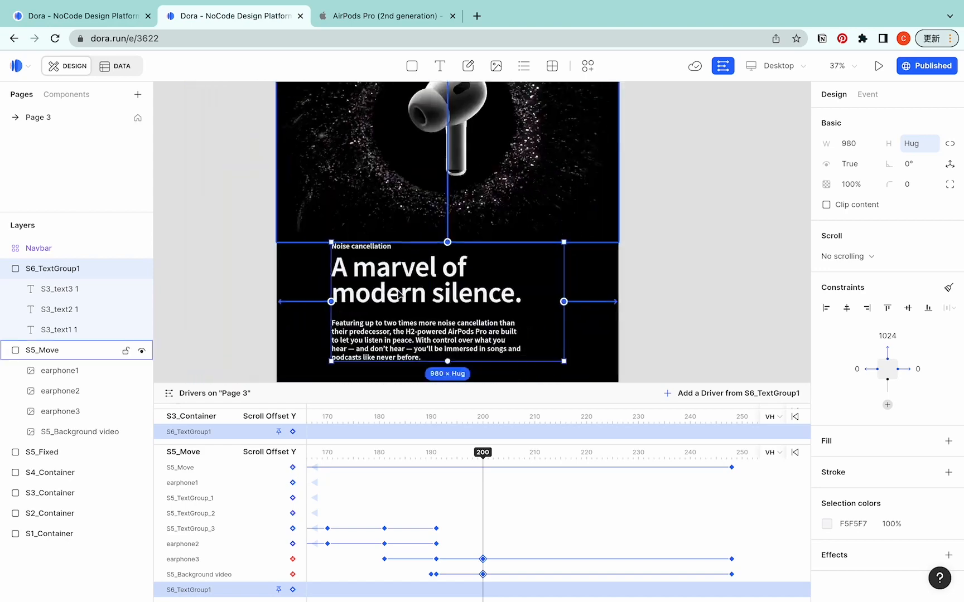
click(886, 336)
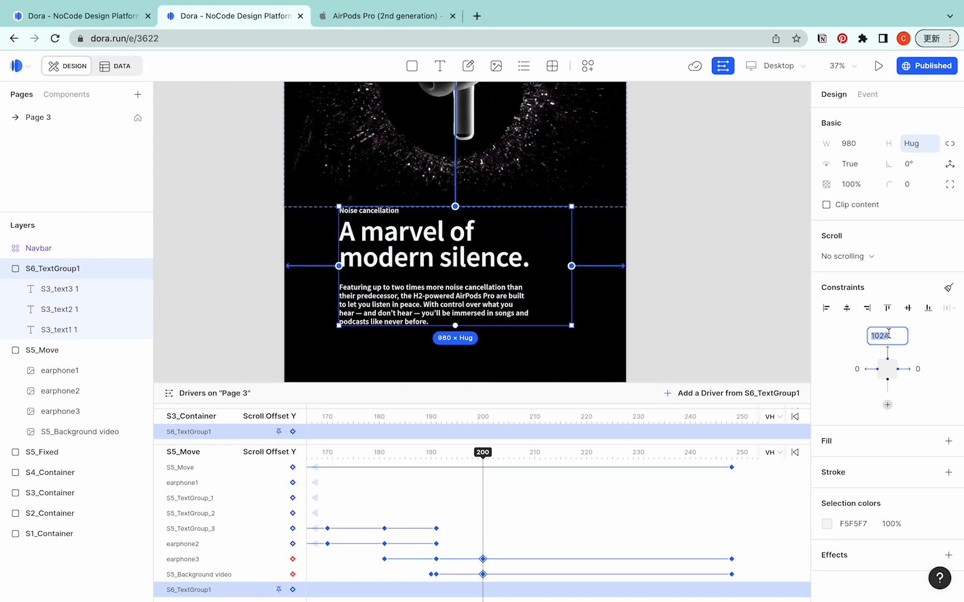
text(100vh)
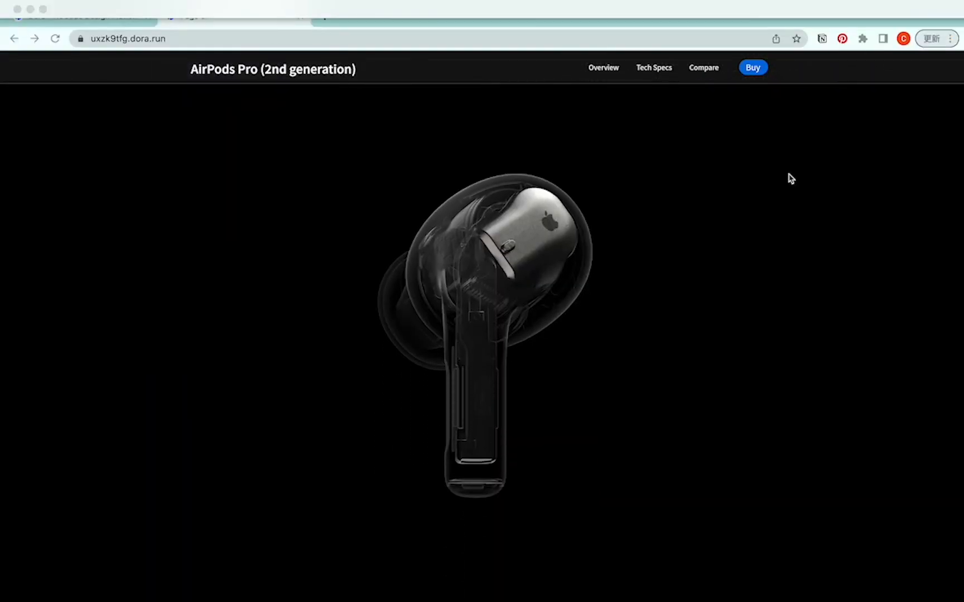
Scroll the live page from the morphing earphones down to the noise cancellation text.
scroll(down, 3)
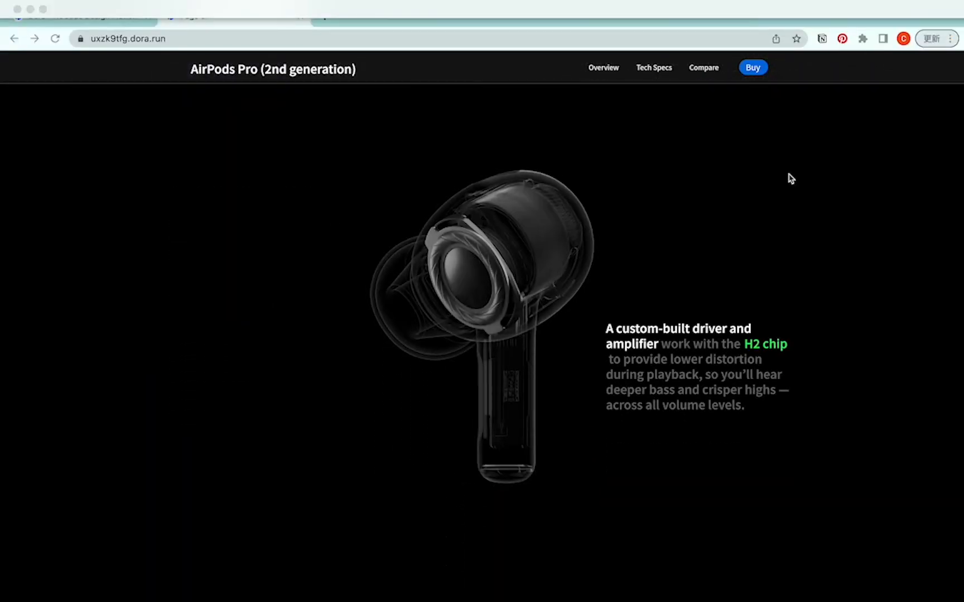
scroll(down, 3)
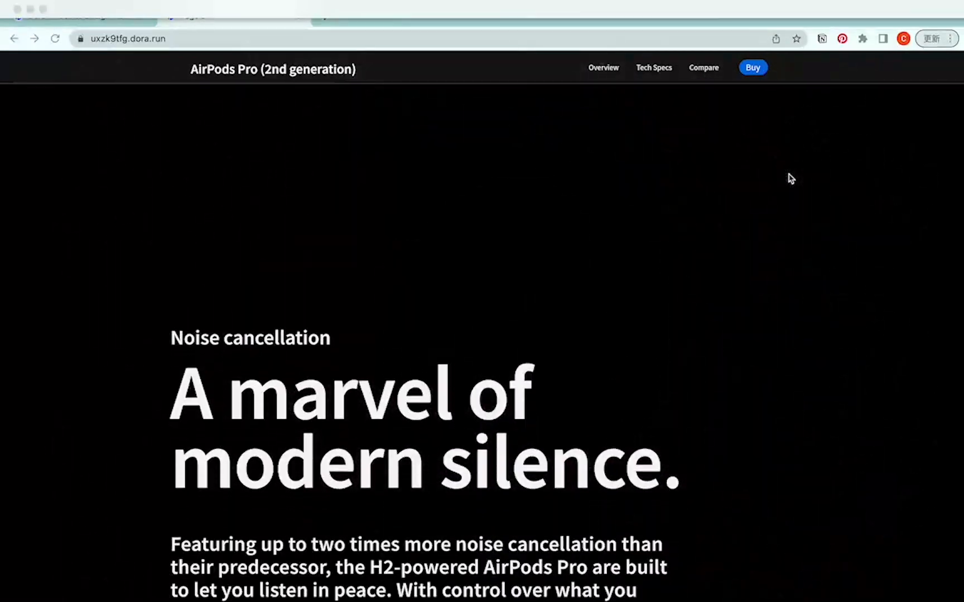
scroll(down, 3)
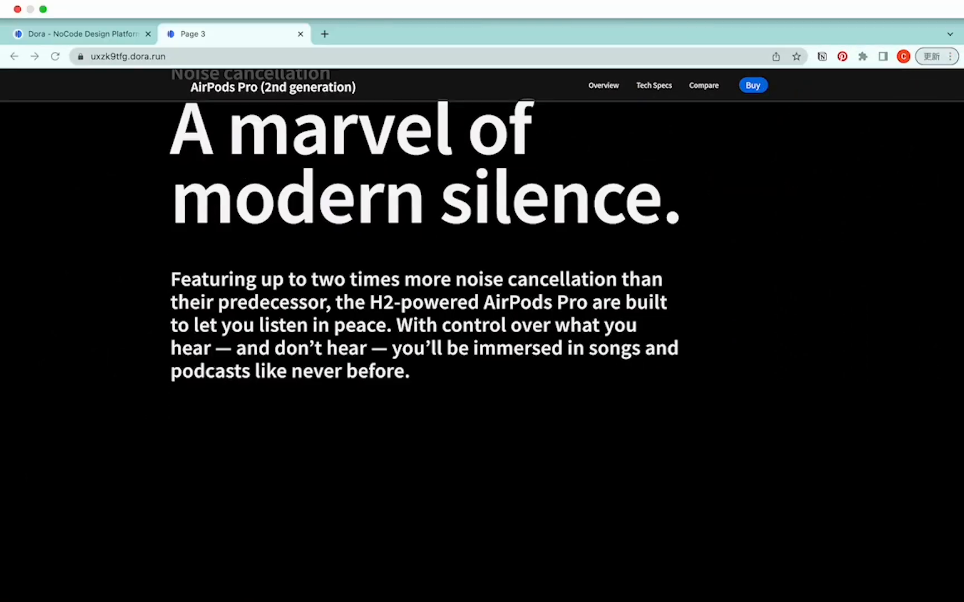